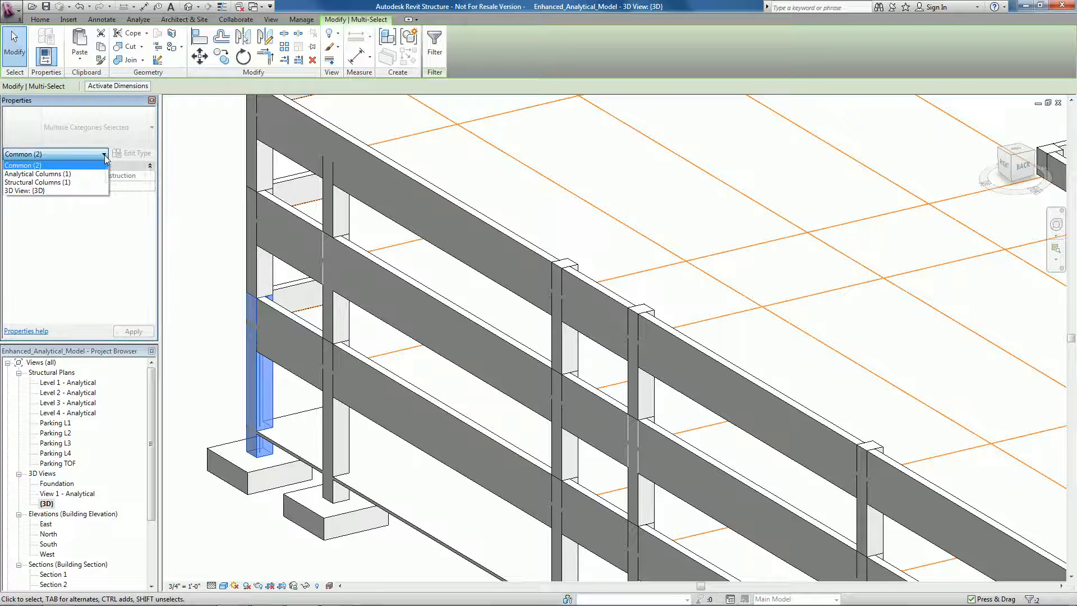
Review the selected column pair's properties in the Properties palette
{"action": "left_click", "coordinate": [42, 174]}
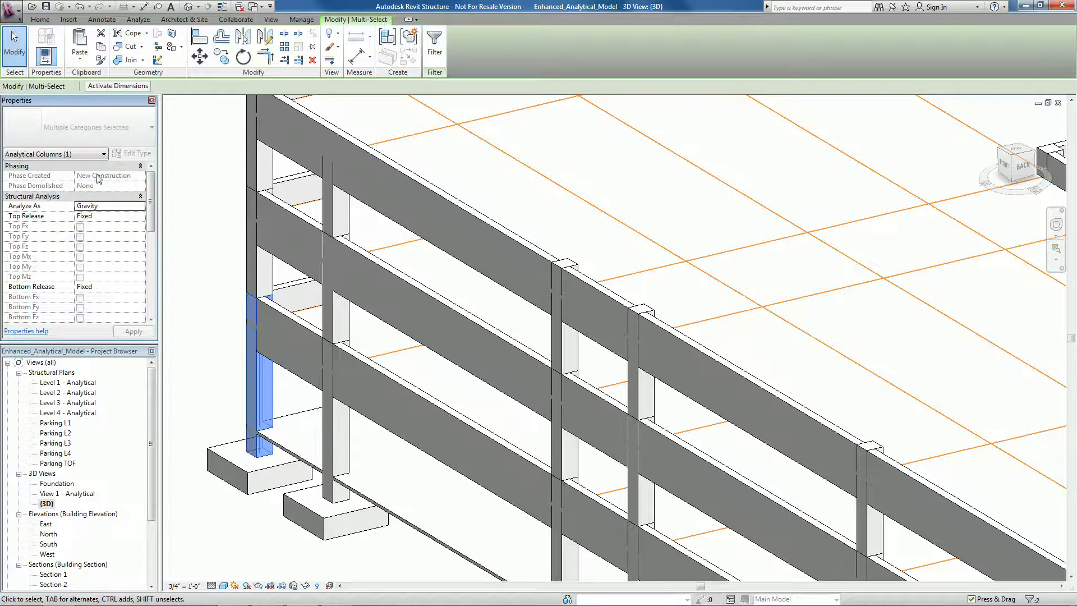
{"action": "scroll", "scroll_direction": "down", "scroll_amount": 3}
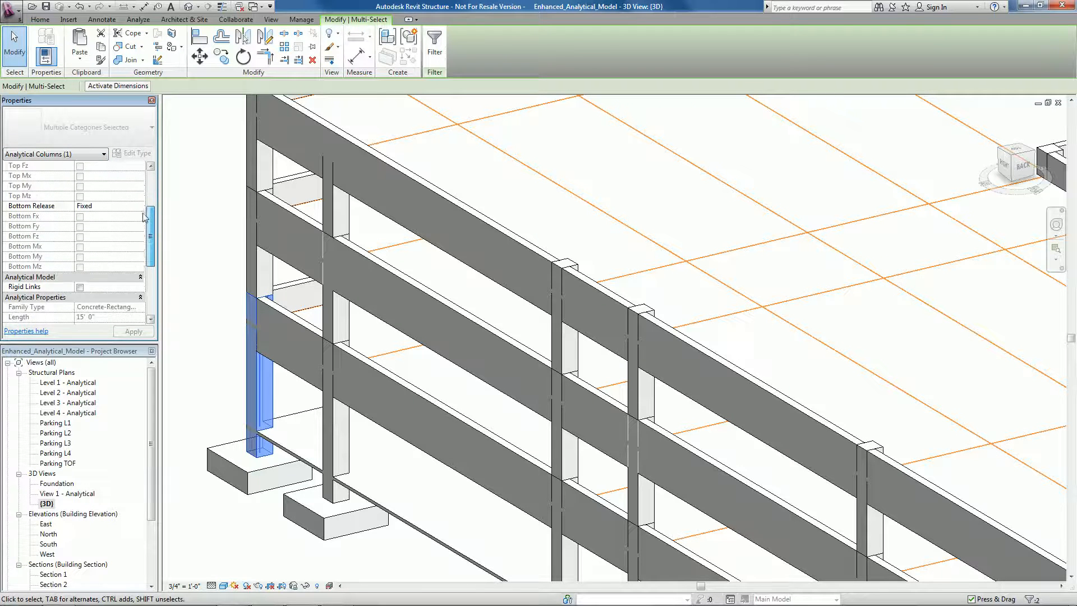
{"action": "scroll", "scroll_direction": "down", "scroll_amount": 3}
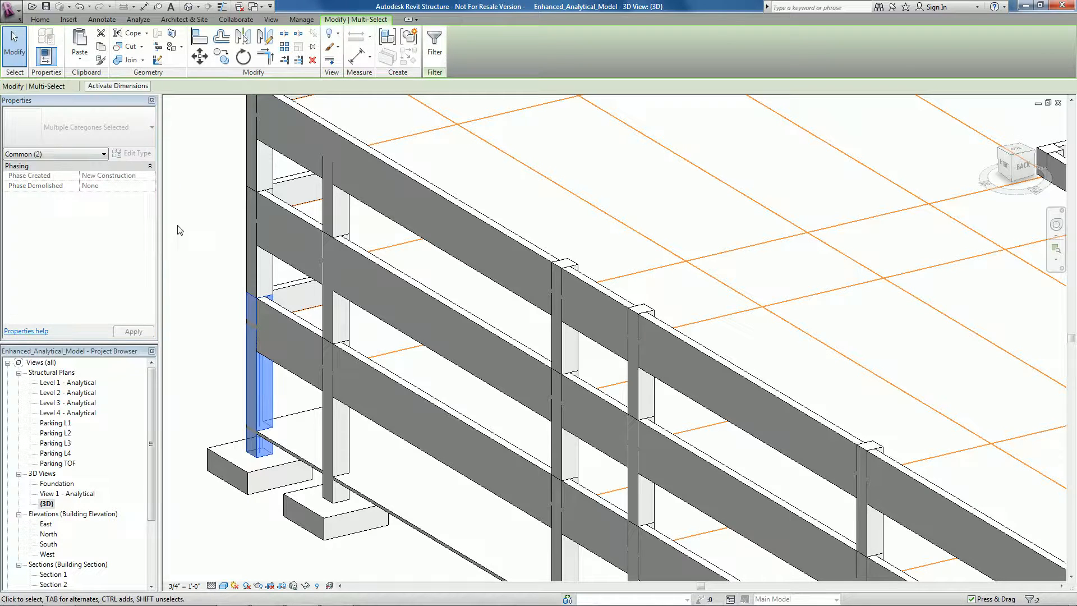
Filter the selection to keep only the structural column, dropping Analytical Columns
{"action": "left_click", "coordinate": [435, 39]}
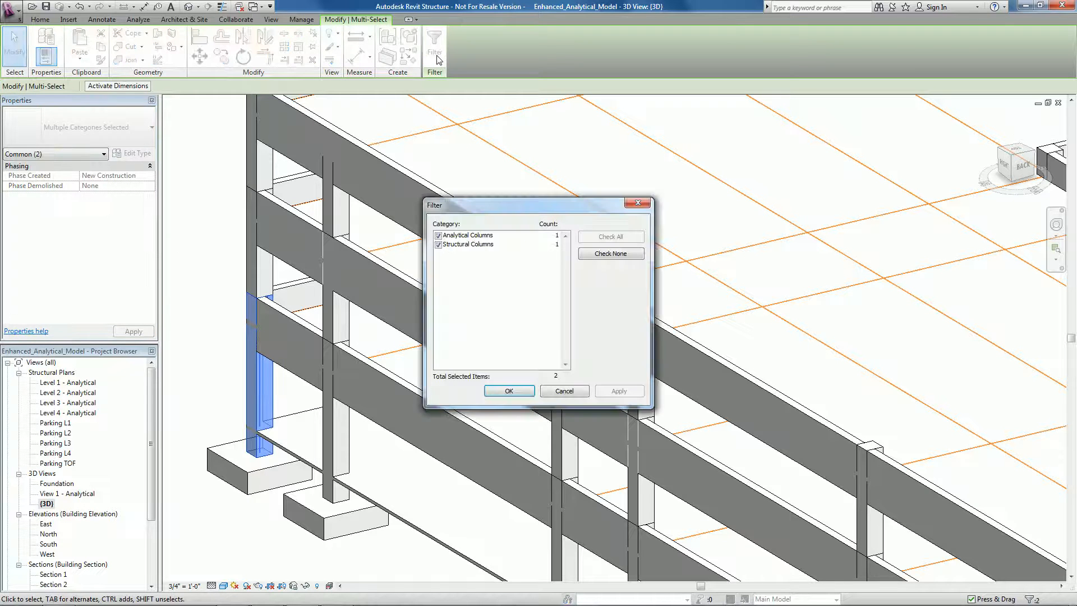
{"action": "left_click", "coordinate": [438, 236]}
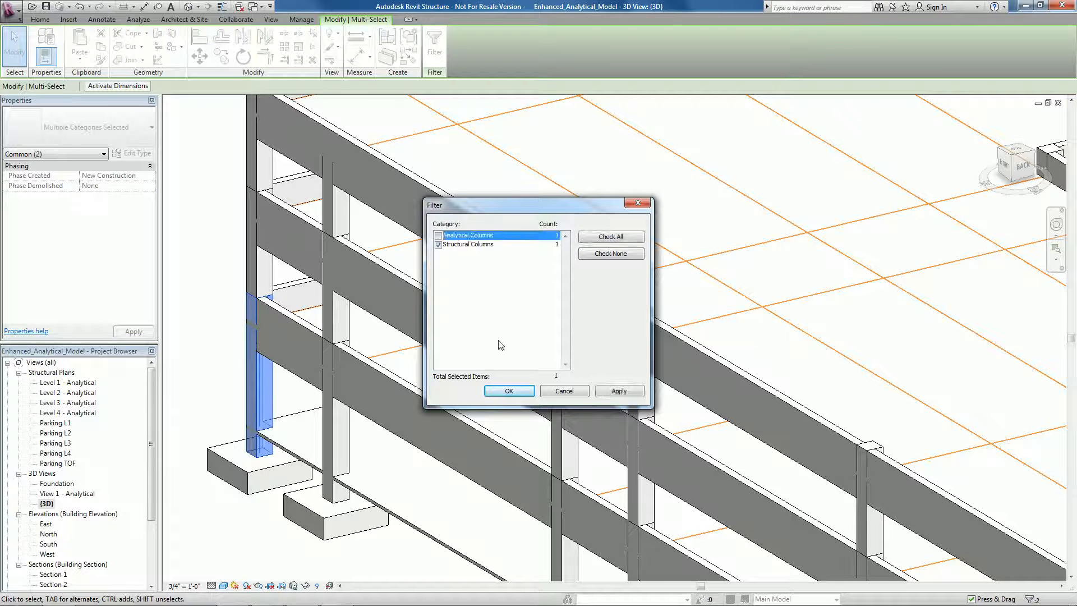
{"action": "left_click", "coordinate": [510, 390]}
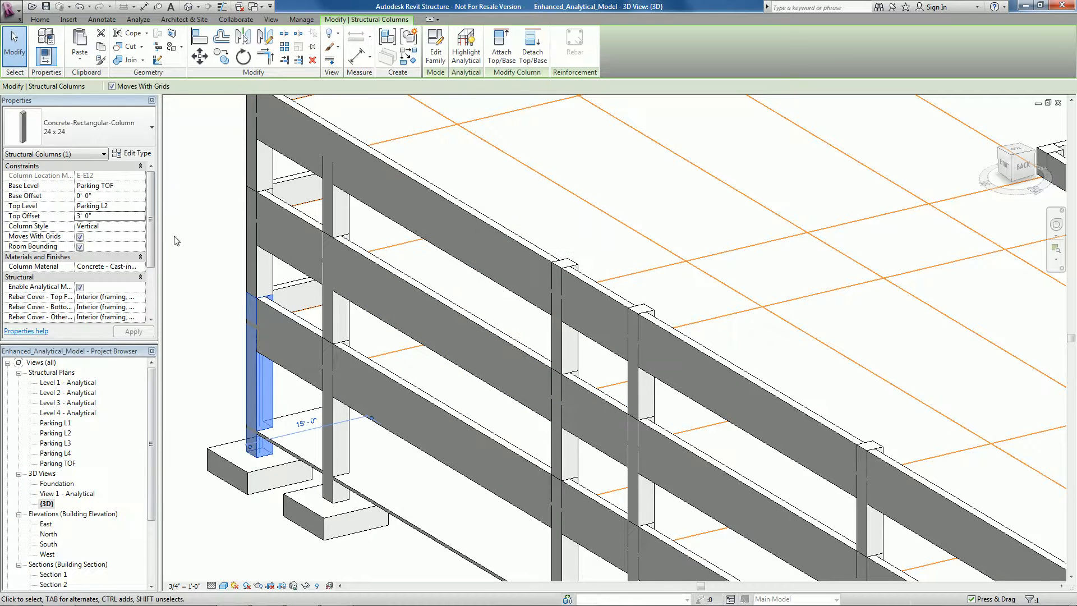
{"action": "mouse_move", "coordinate": [200, 225]}
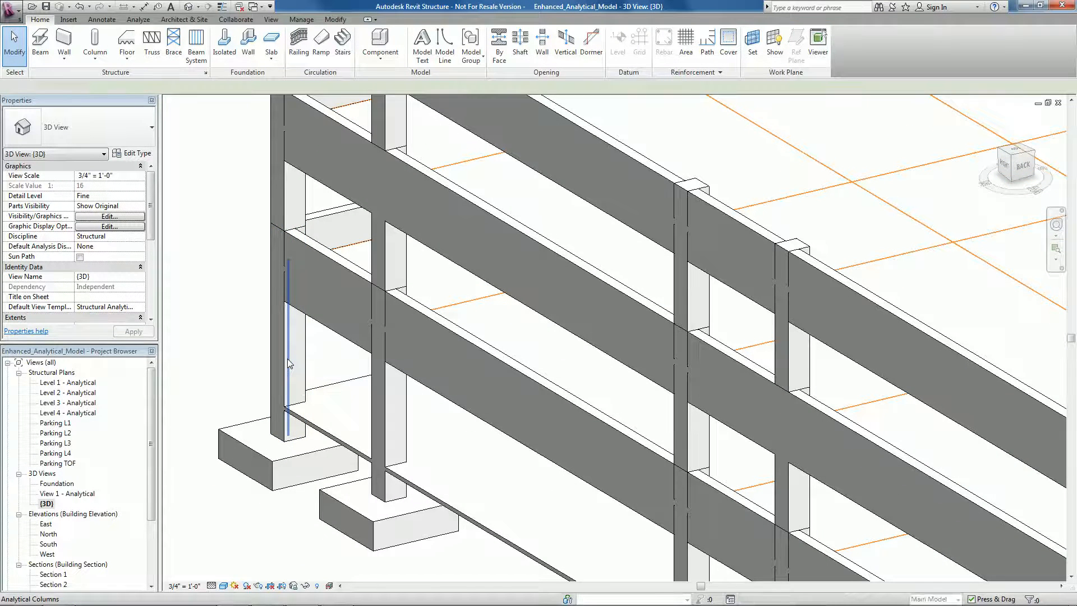
{"action": "left_click", "coordinate": [286, 346]}
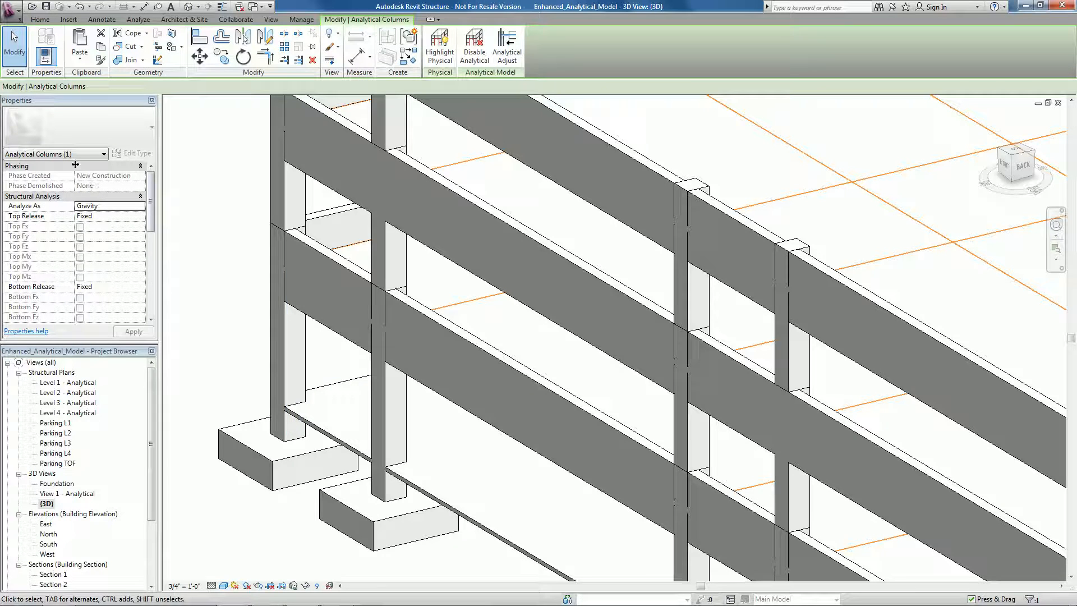
{"action": "mouse_move", "coordinate": [440, 45]}
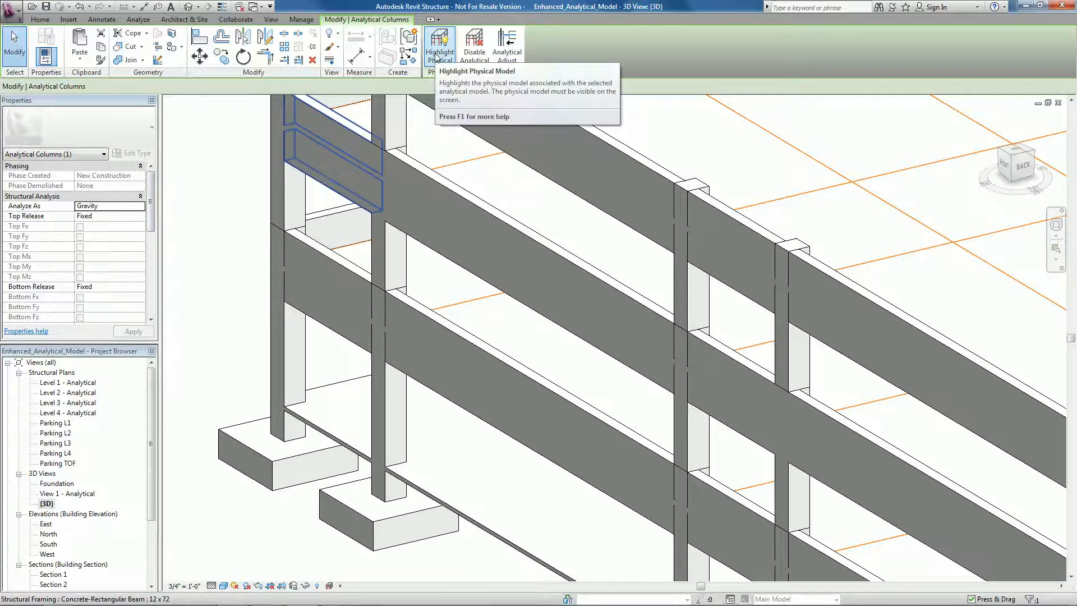
{"action": "left_click", "coordinate": [438, 42]}
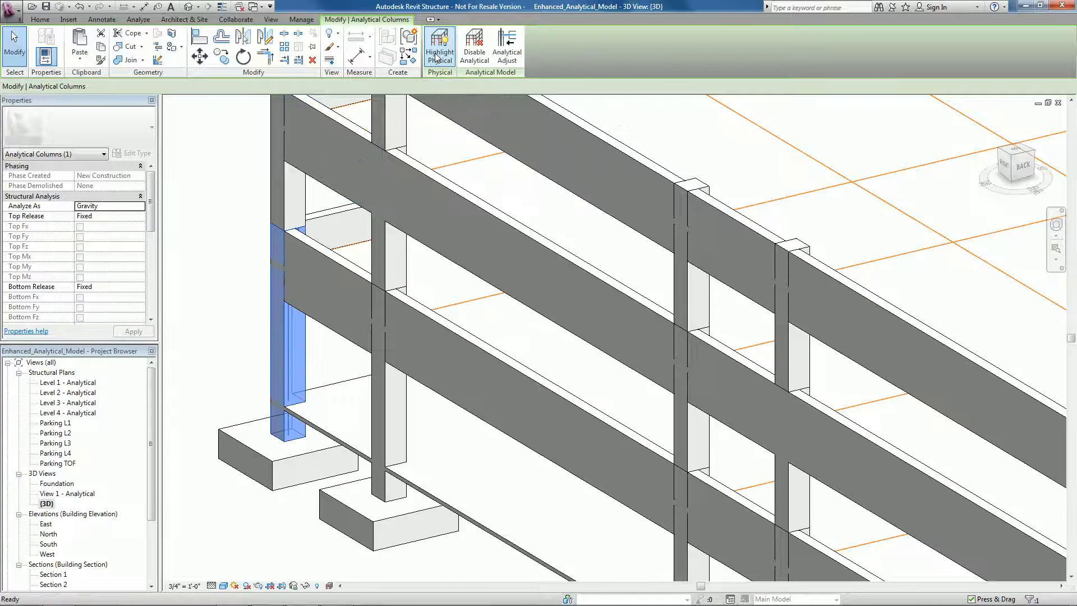
{"action": "mouse_move", "coordinate": [474, 43]}
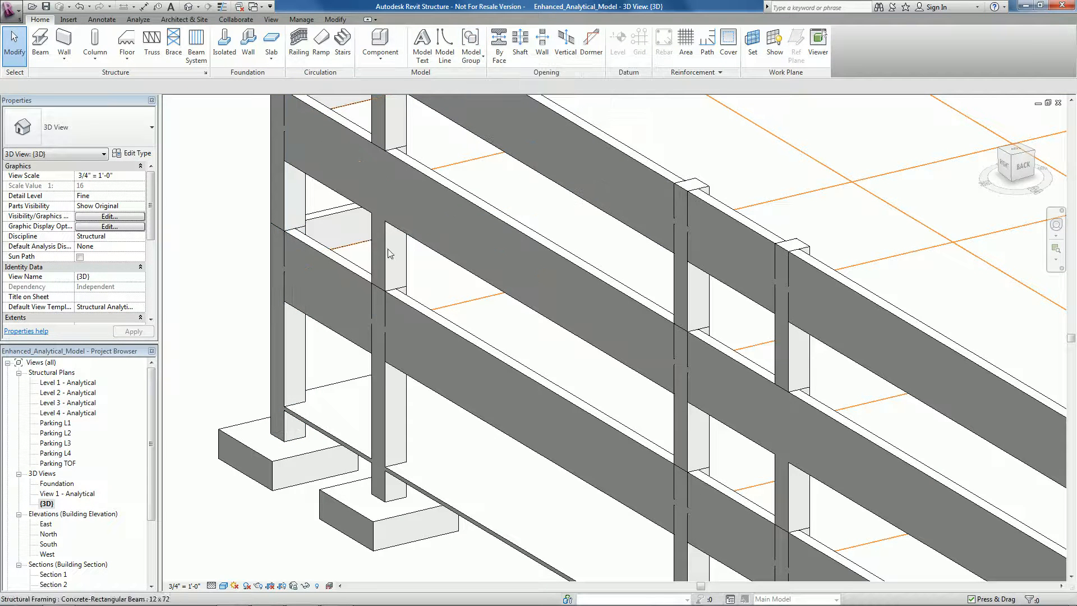
Switch the 3D view's visual style to a line display of the whole parking structure
{"action": "left_click", "coordinate": [223, 586]}
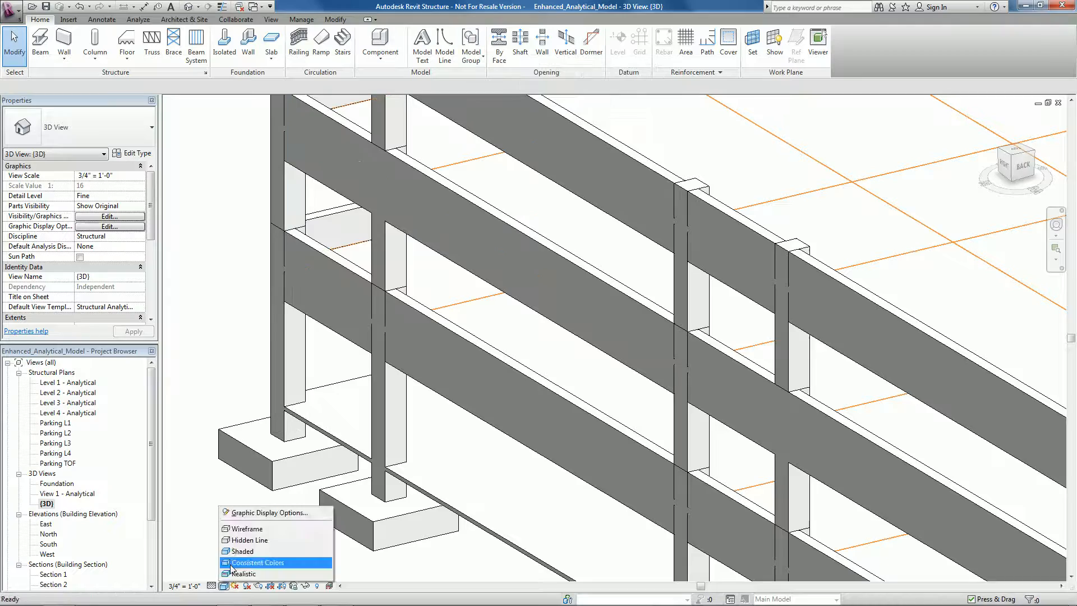
{"action": "left_click", "coordinate": [247, 528]}
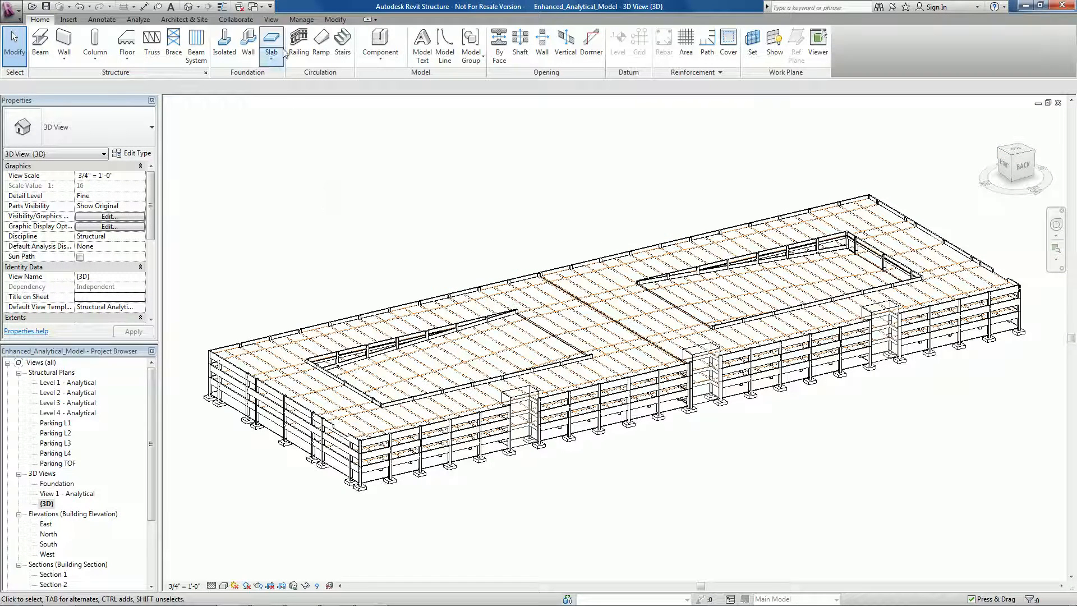
Turn on all analytical model categories, including floors, slabs and loads, in Visibility/Graphics
{"action": "left_click", "coordinate": [270, 19]}
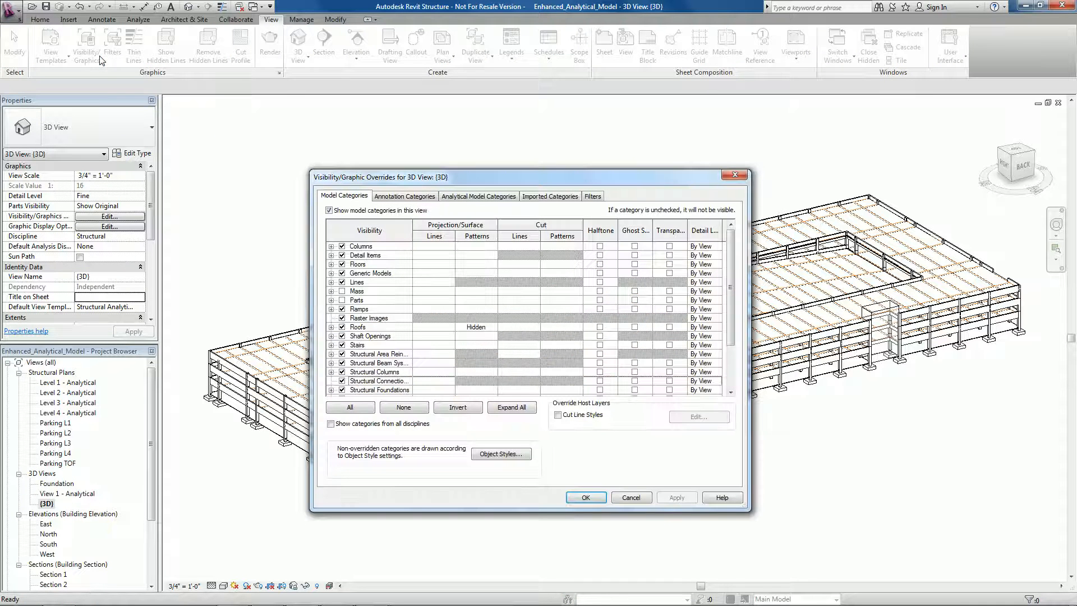
{"action": "left_click", "coordinate": [478, 196]}
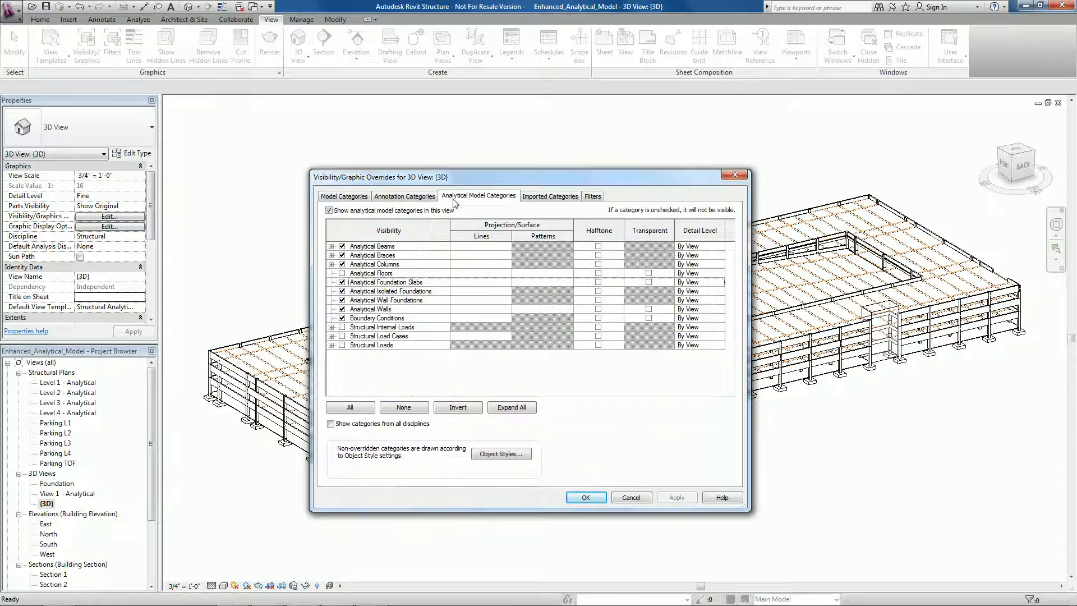
{"action": "left_click", "coordinate": [331, 246]}
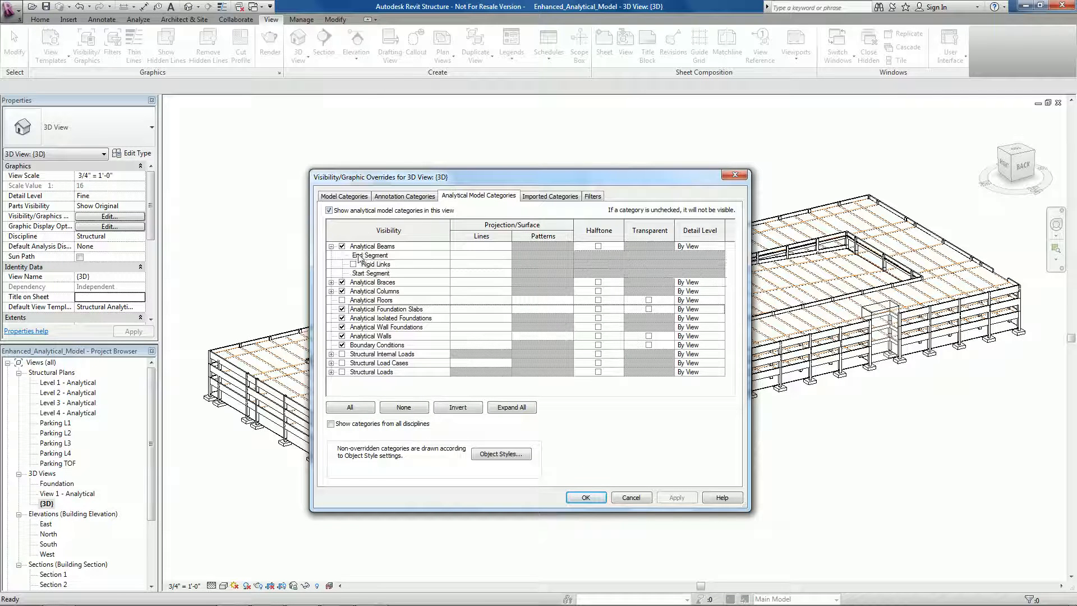
{"action": "left_click", "coordinate": [332, 281]}
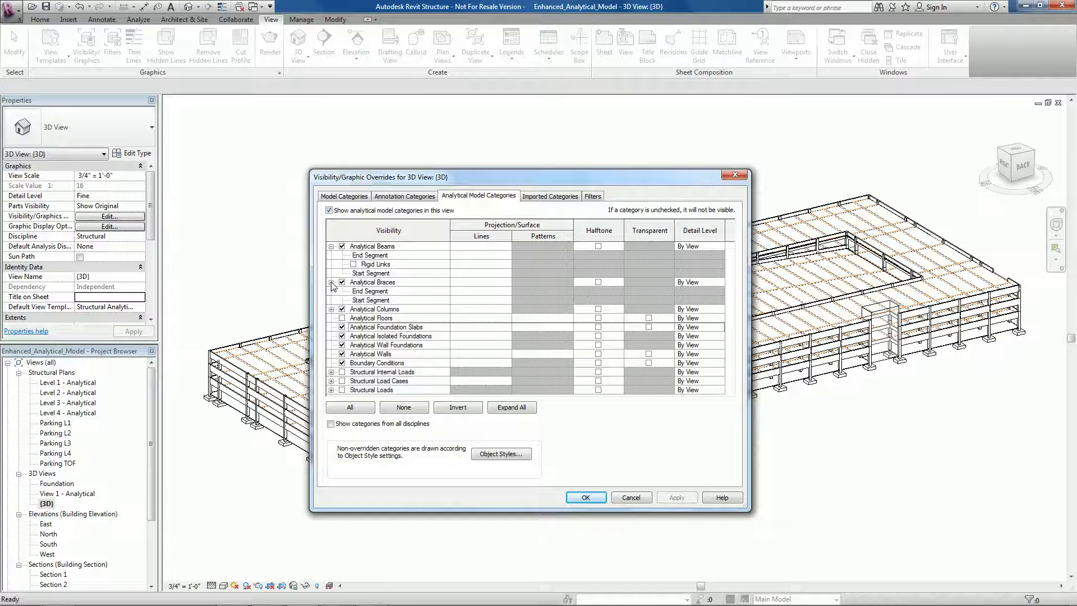
{"action": "left_click", "coordinate": [343, 317]}
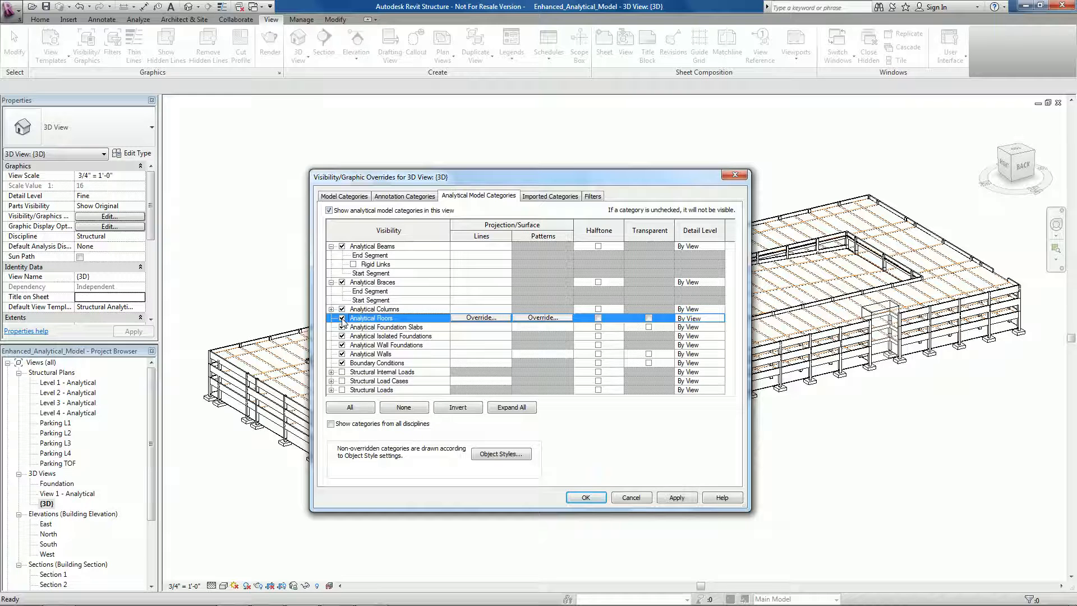
{"action": "left_click", "coordinate": [372, 390]}
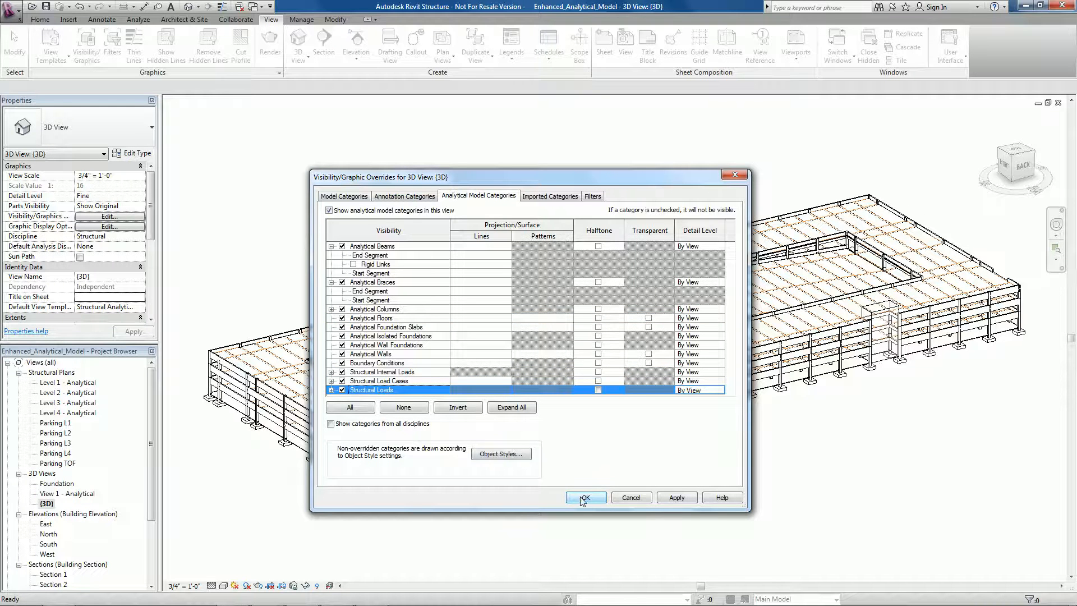
{"action": "left_click", "coordinate": [586, 498]}
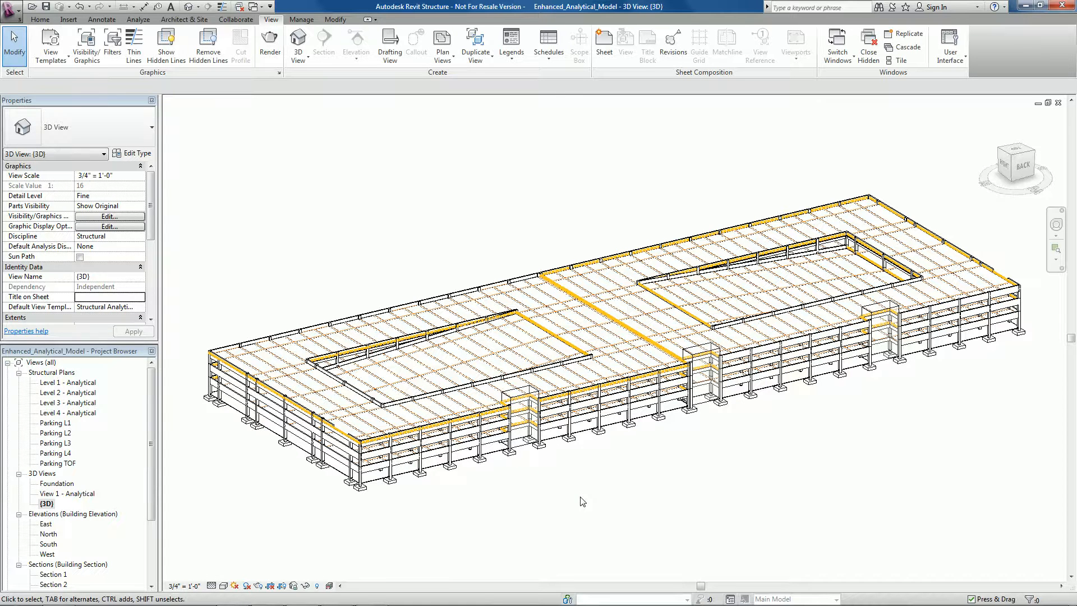
Temporarily display only the analytical model categories in the view
{"action": "left_click", "coordinate": [330, 586]}
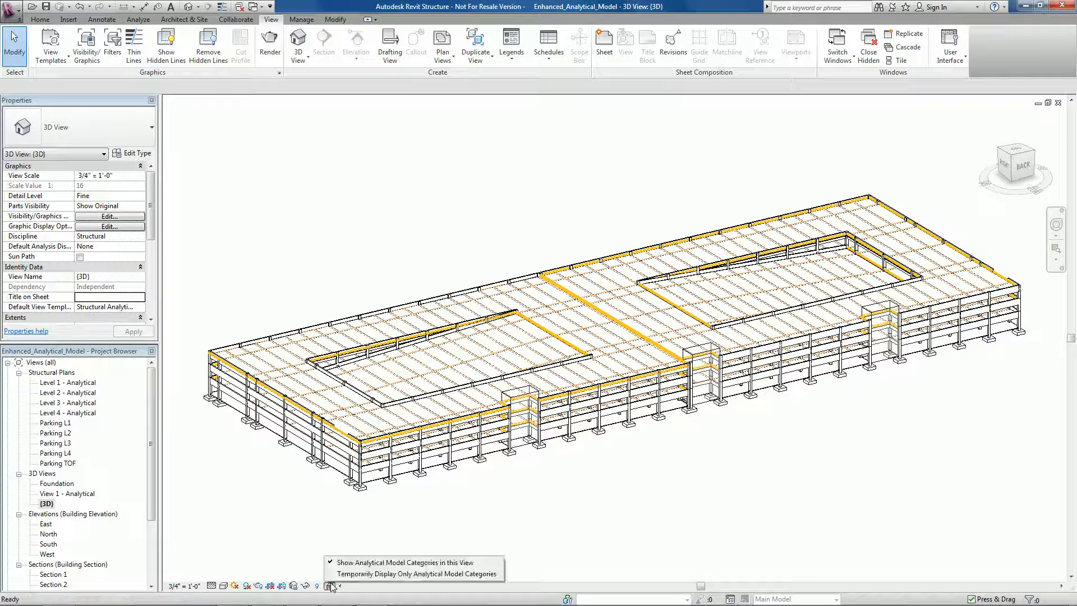
{"action": "mouse_move", "coordinate": [417, 573]}
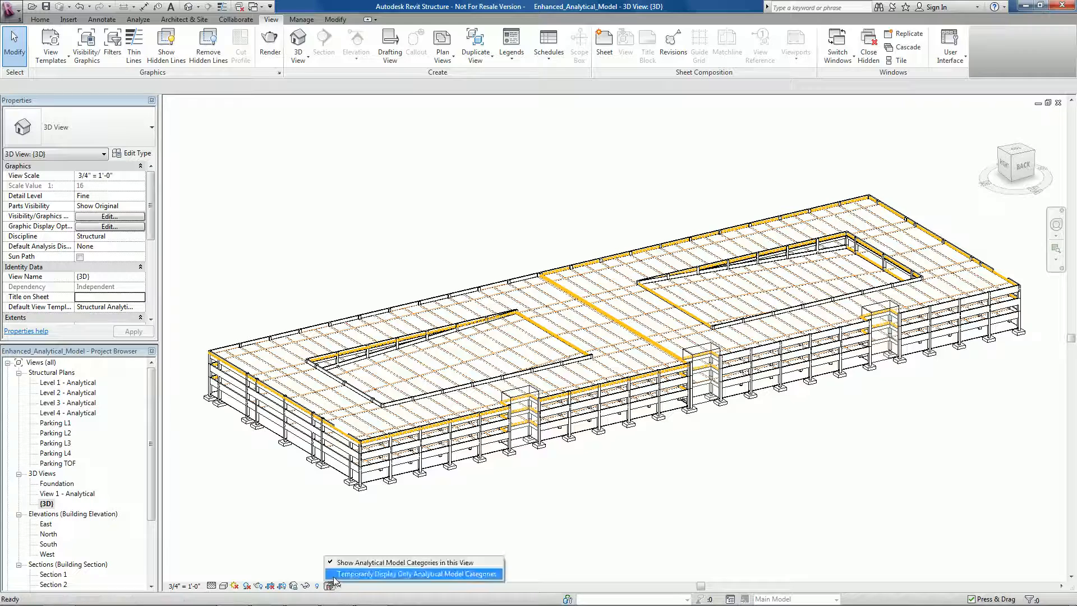
{"action": "left_click", "coordinate": [420, 574]}
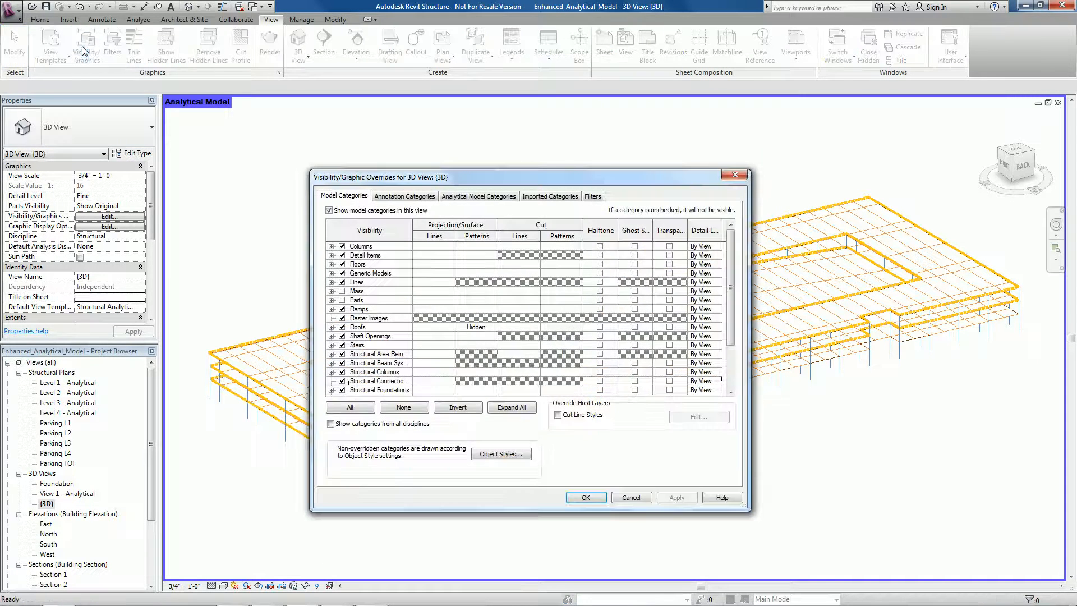
Hide the structural internal loads, load cases and loads categories again
{"action": "left_click", "coordinate": [478, 195]}
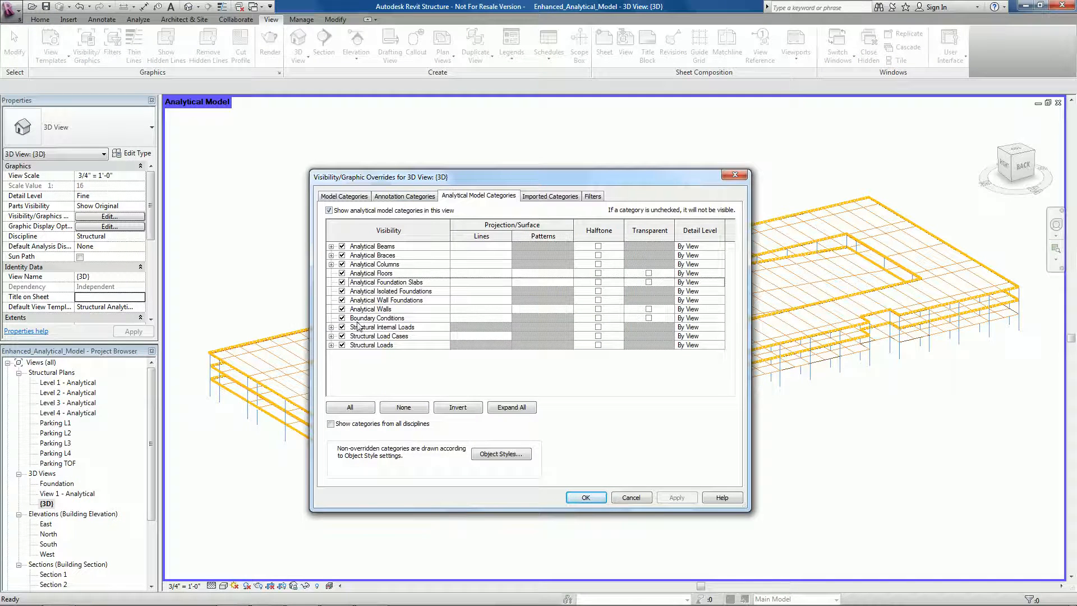
{"action": "left_click", "coordinate": [341, 345]}
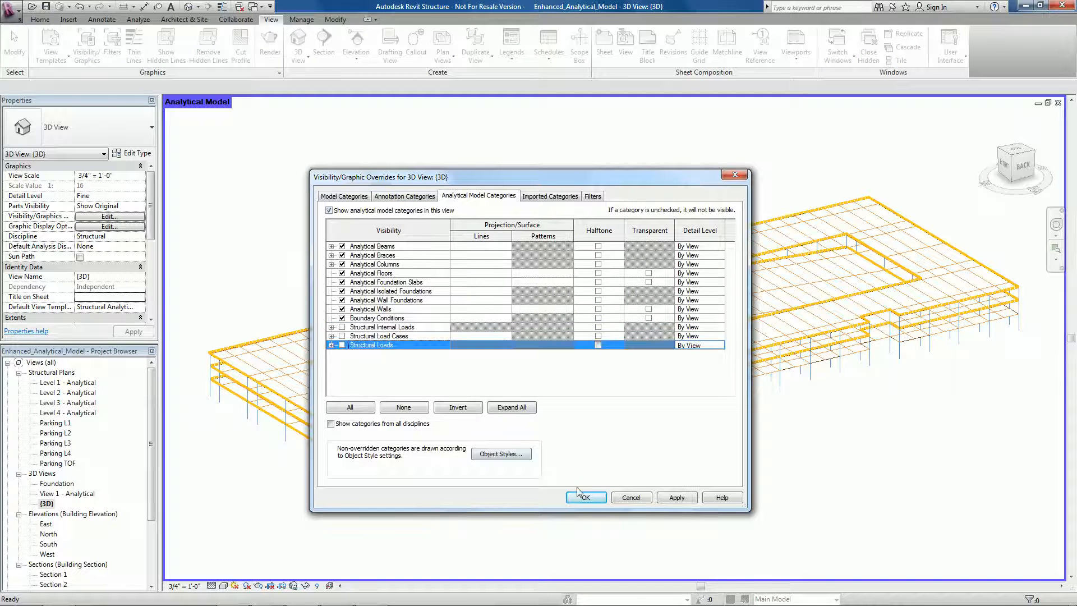
{"action": "left_click", "coordinate": [586, 497]}
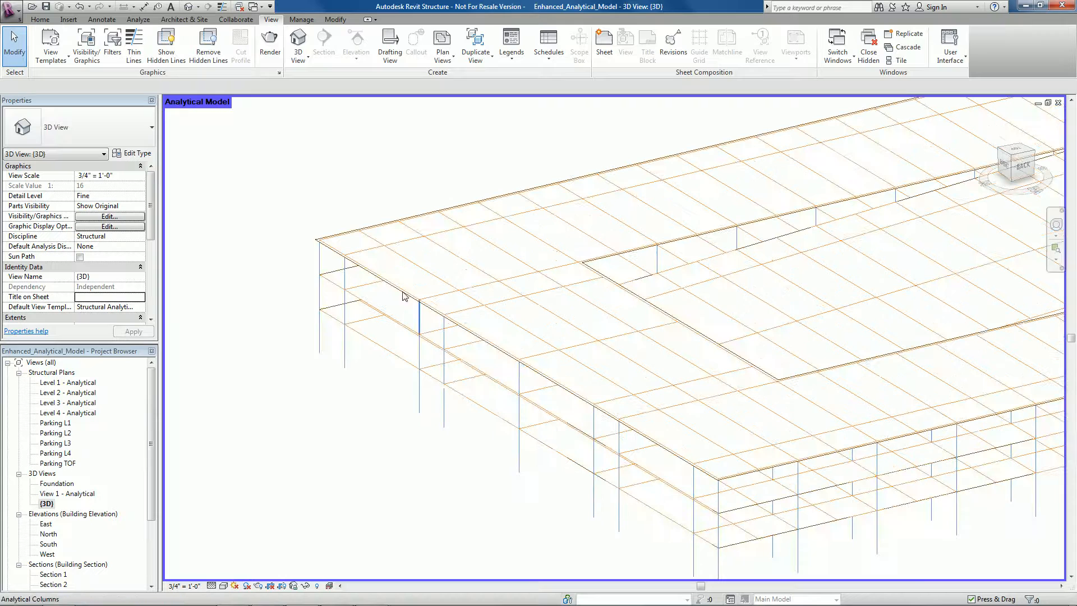
Bring up the Analytical Model Settings page from the Analyze tools
{"action": "left_click", "coordinate": [138, 19]}
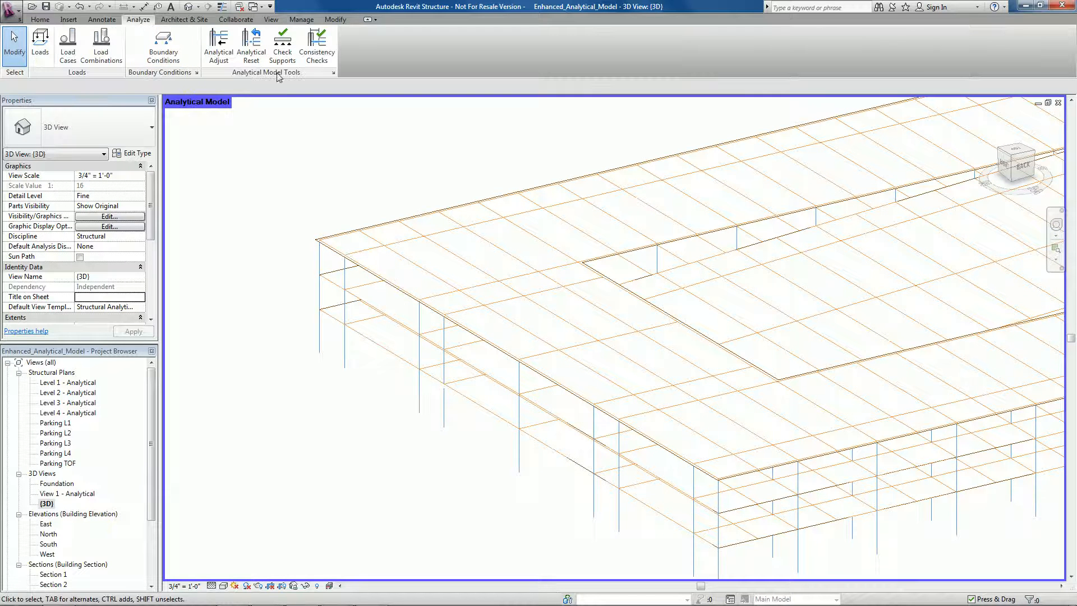
{"action": "left_click", "coordinate": [334, 72]}
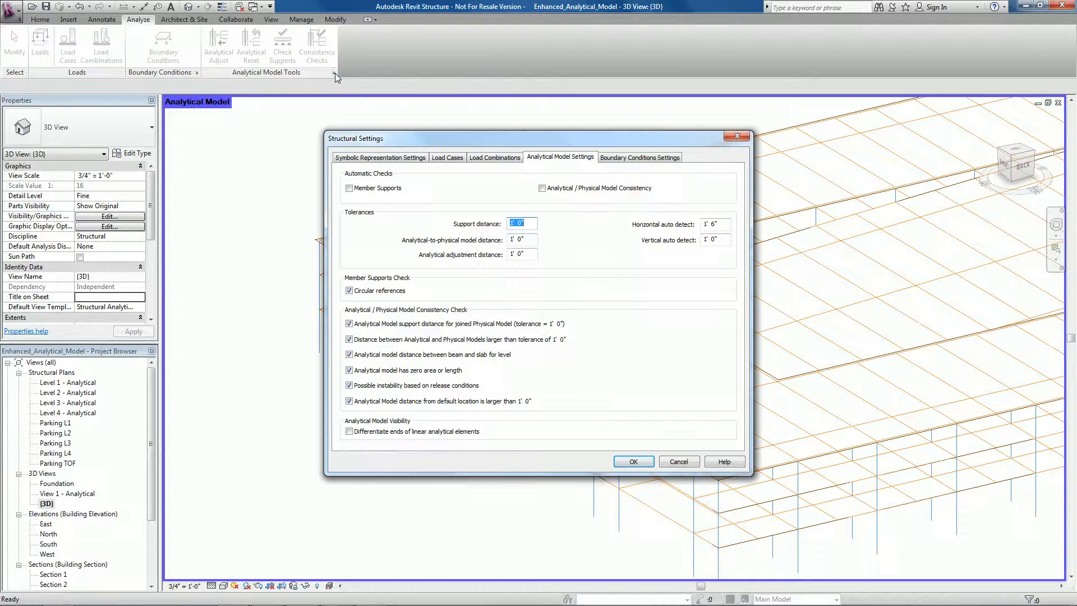
Enable 'Differentiate ends of linear analytical elements' in Structural Settings
{"action": "left_click", "coordinate": [349, 431]}
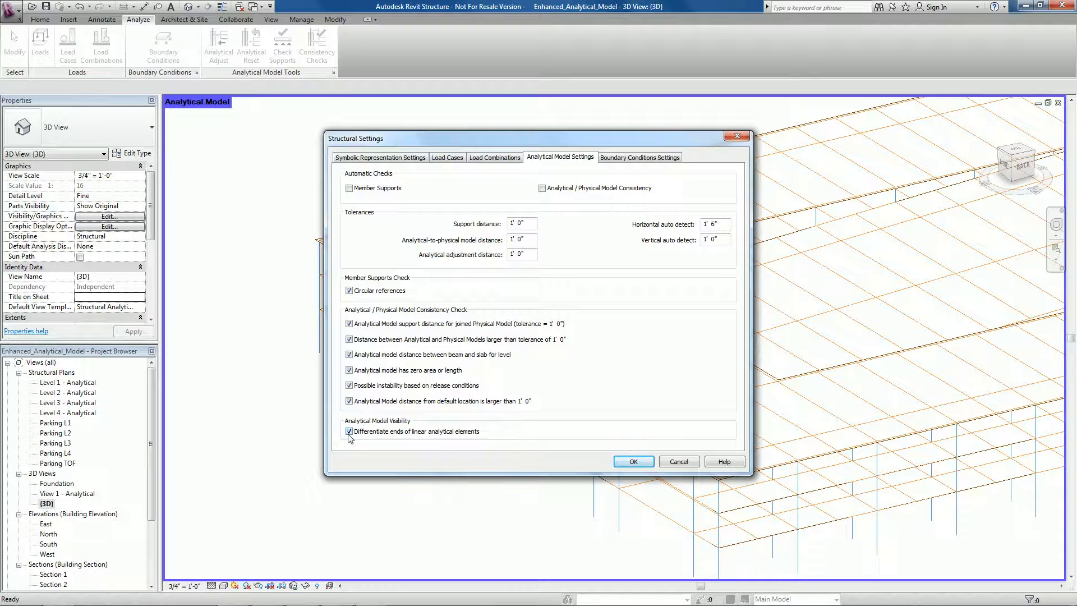
{"action": "left_click", "coordinate": [633, 461]}
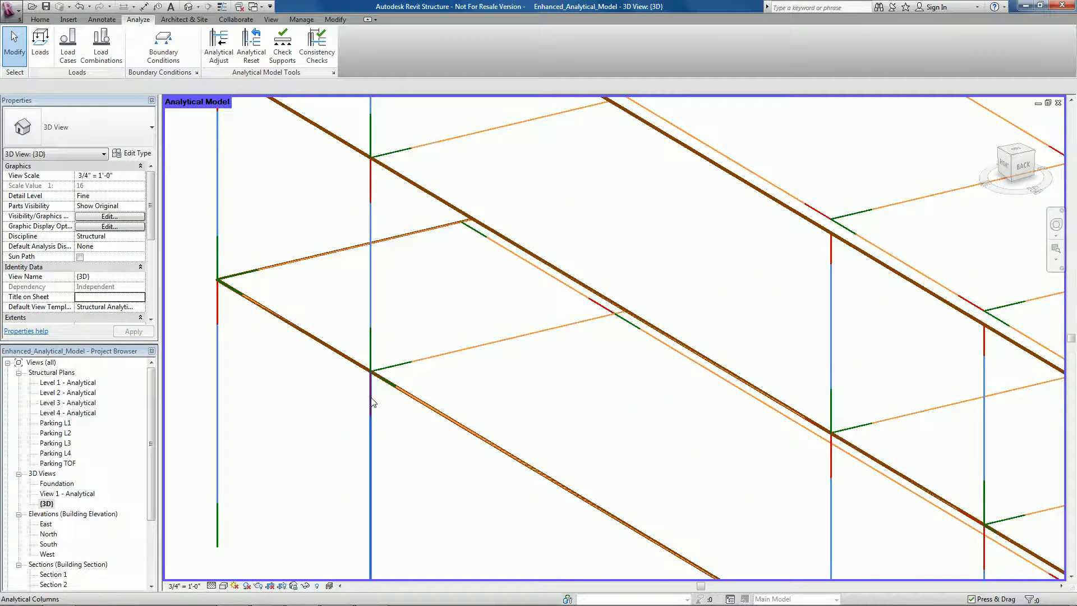
Set the 3D view's visual style to Realistic, shading the analytical floors grey
{"action": "left_click", "coordinate": [223, 585]}
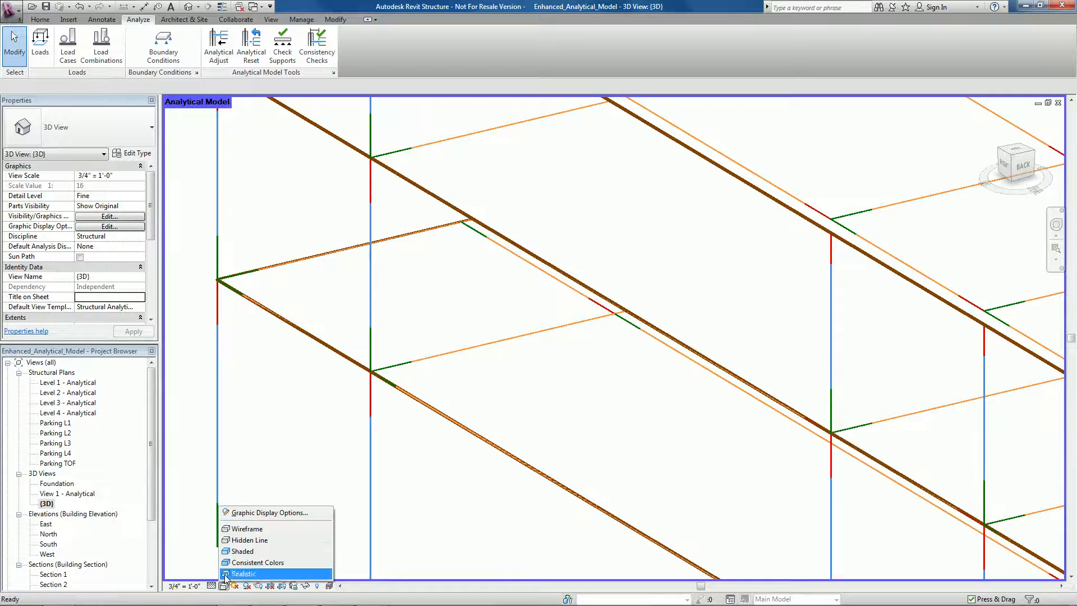
{"action": "left_click", "coordinate": [242, 573]}
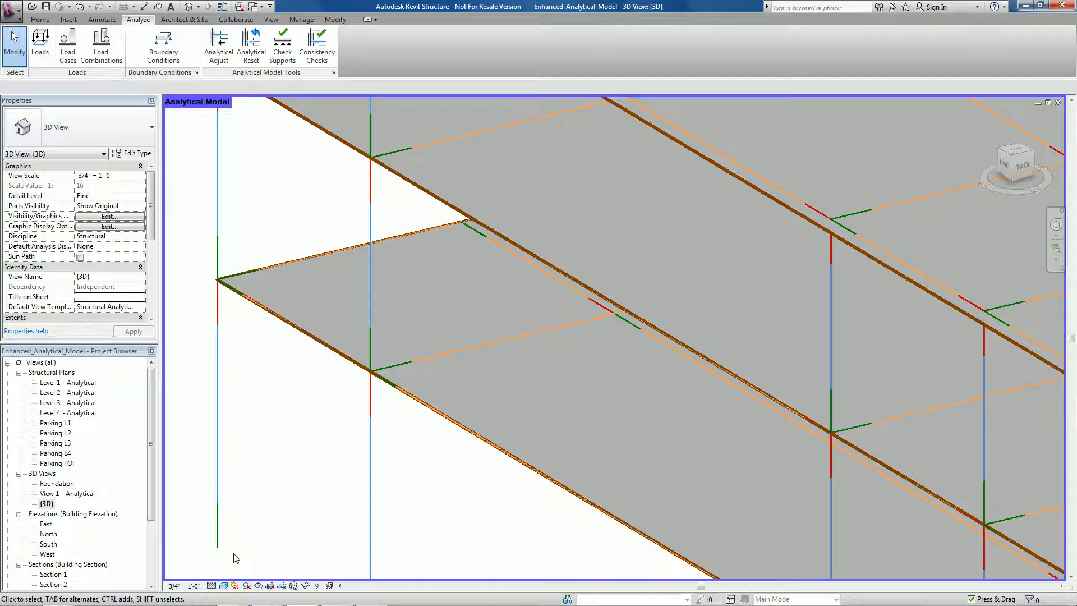
{"action": "mouse_move", "coordinate": [302, 446]}
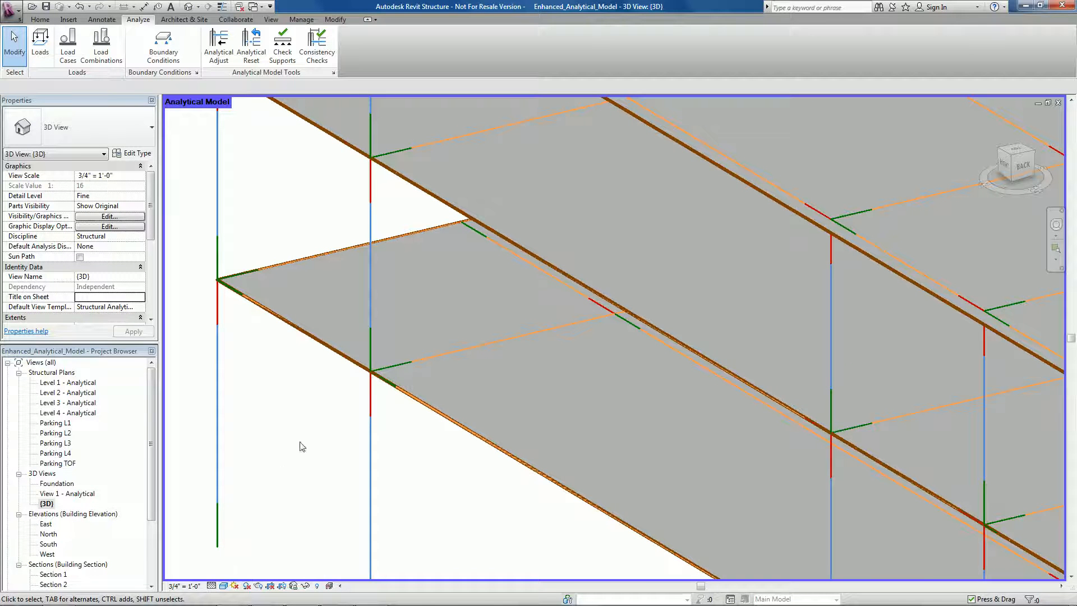
Hide Analytical Floors in Visibility/Graphics, leaving only the beam and column framework
{"action": "left_click", "coordinate": [110, 217]}
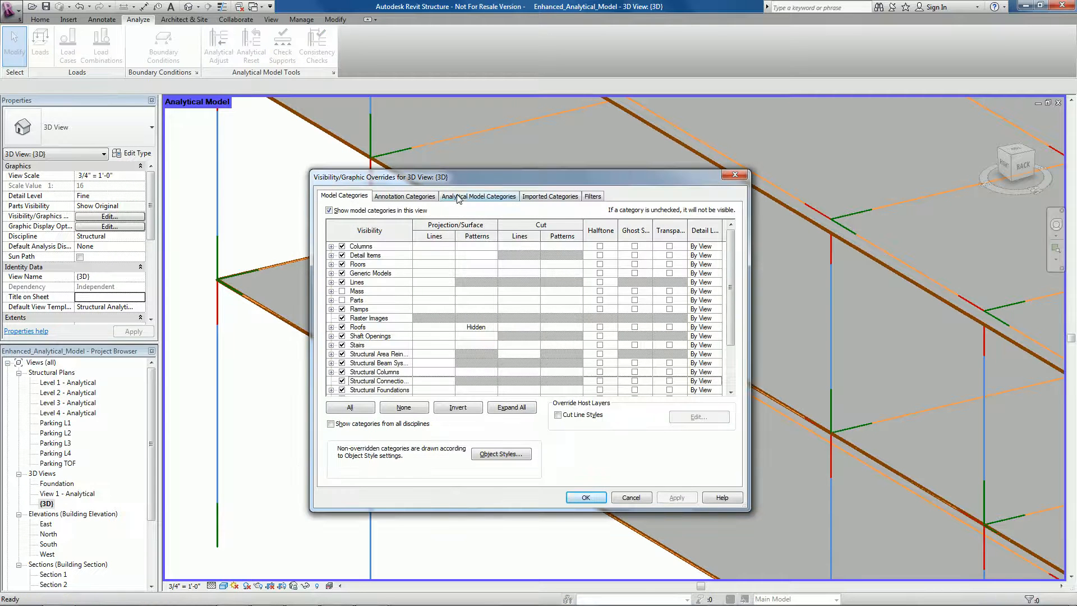
{"action": "left_click", "coordinate": [478, 196]}
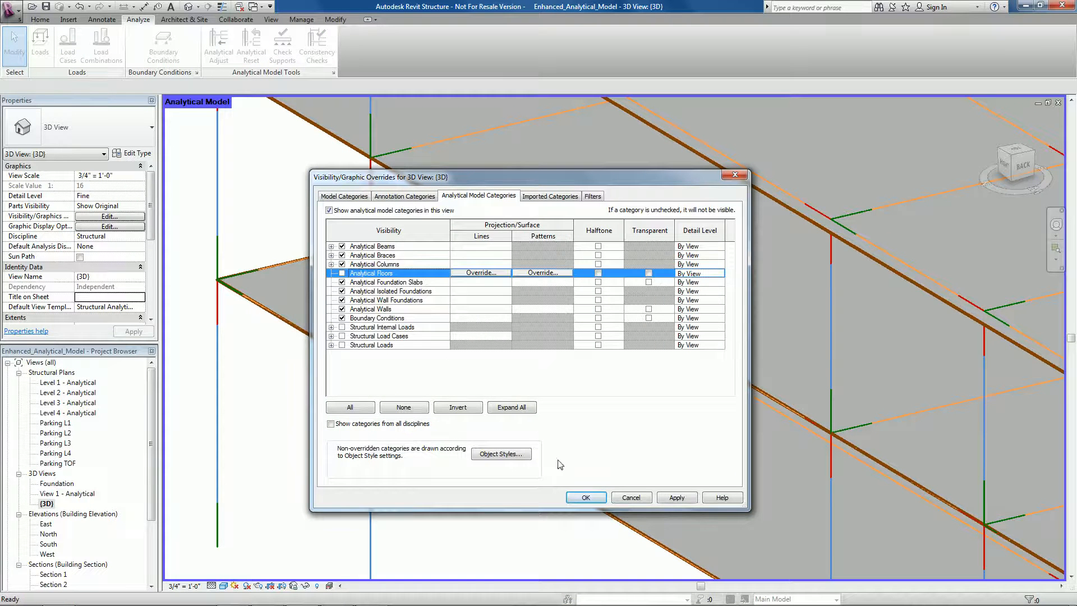
{"action": "left_click", "coordinate": [585, 497]}
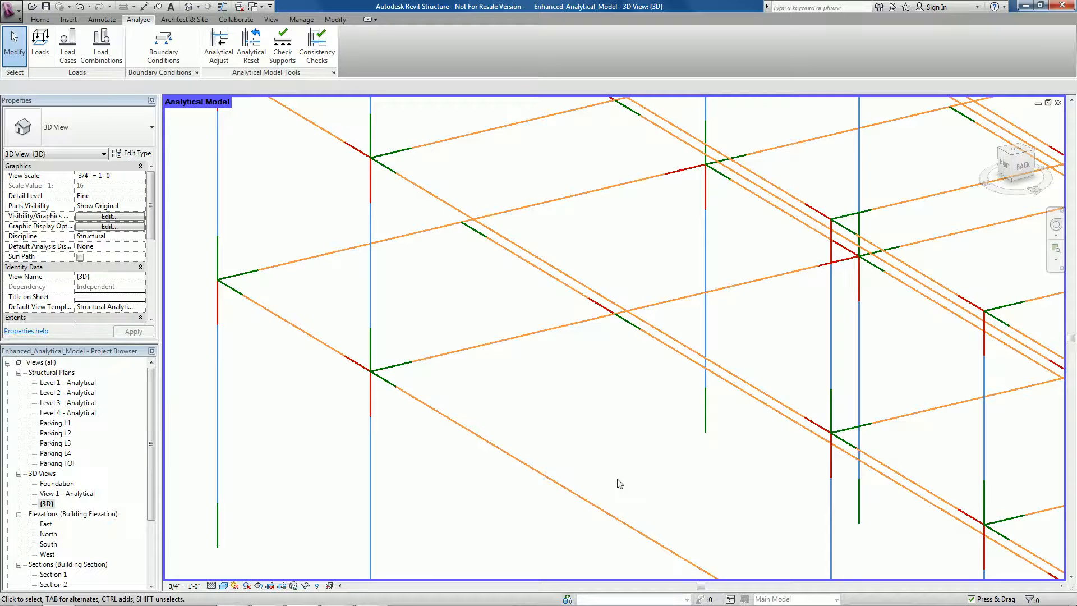
{"action": "left_click", "coordinate": [110, 216]}
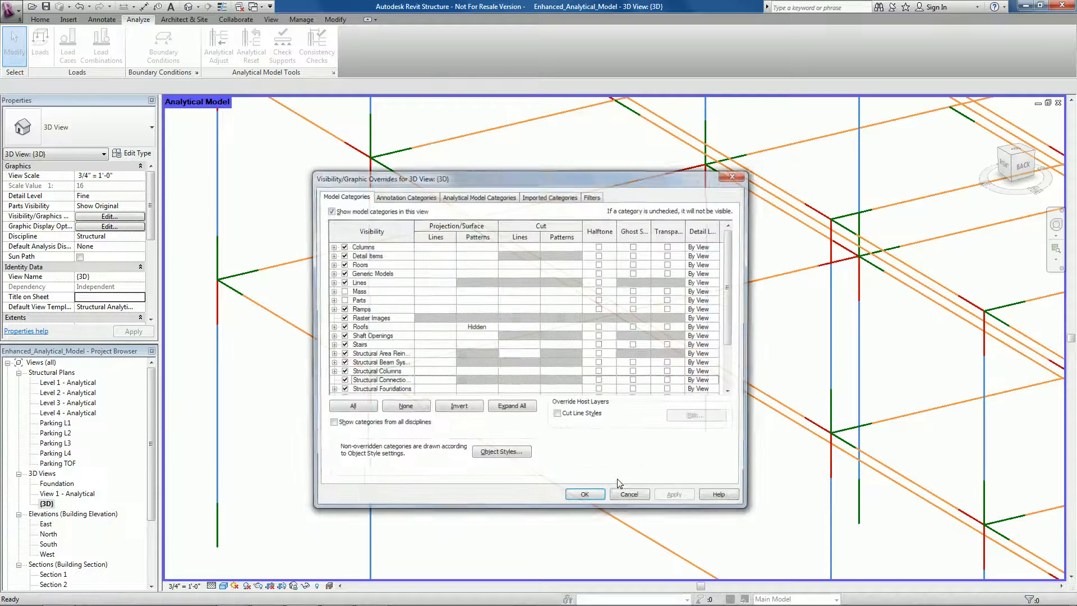
{"action": "left_click", "coordinate": [480, 196]}
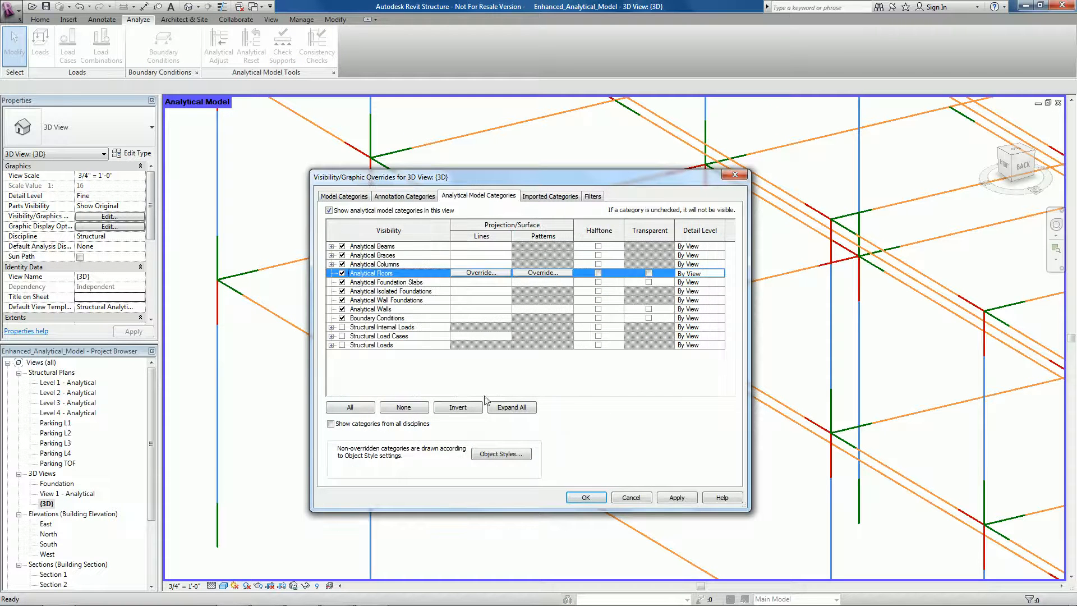
{"action": "left_click", "coordinate": [586, 497]}
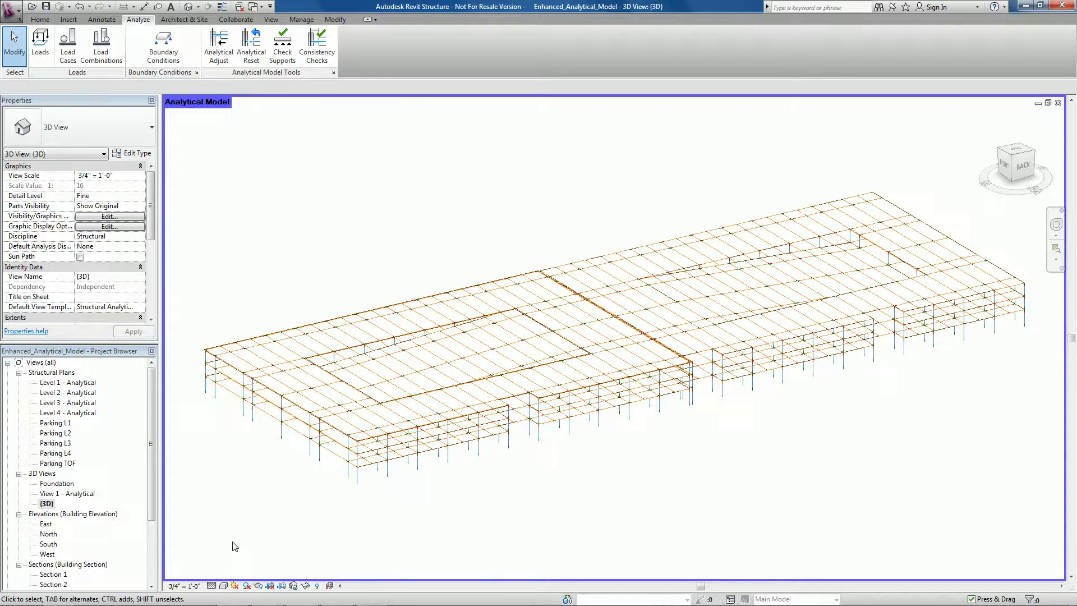
{"action": "mouse_move", "coordinate": [218, 47]}
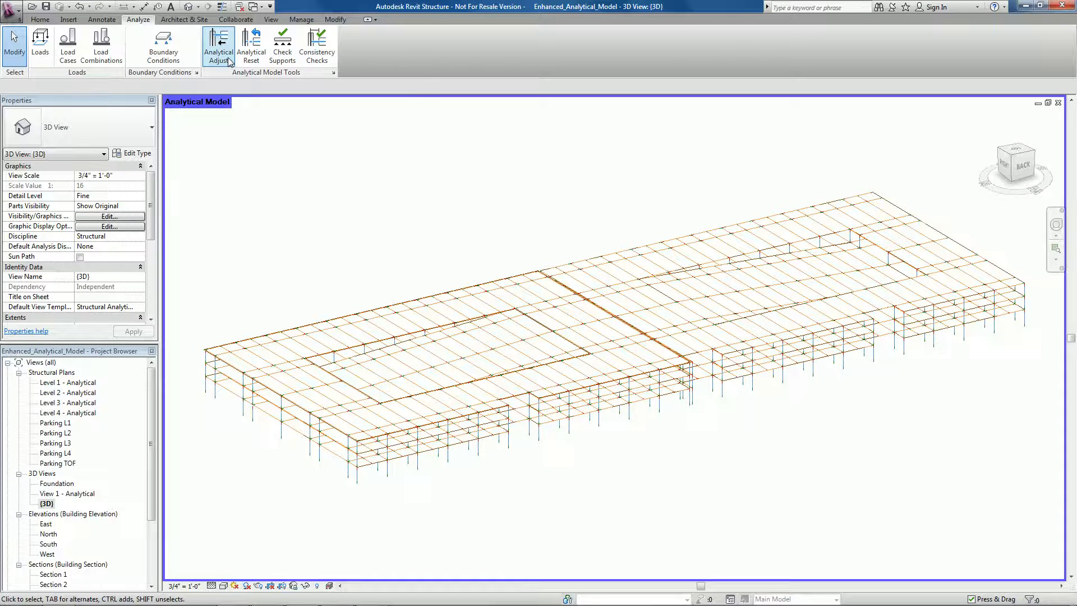
{"action": "mouse_move", "coordinate": [217, 47]}
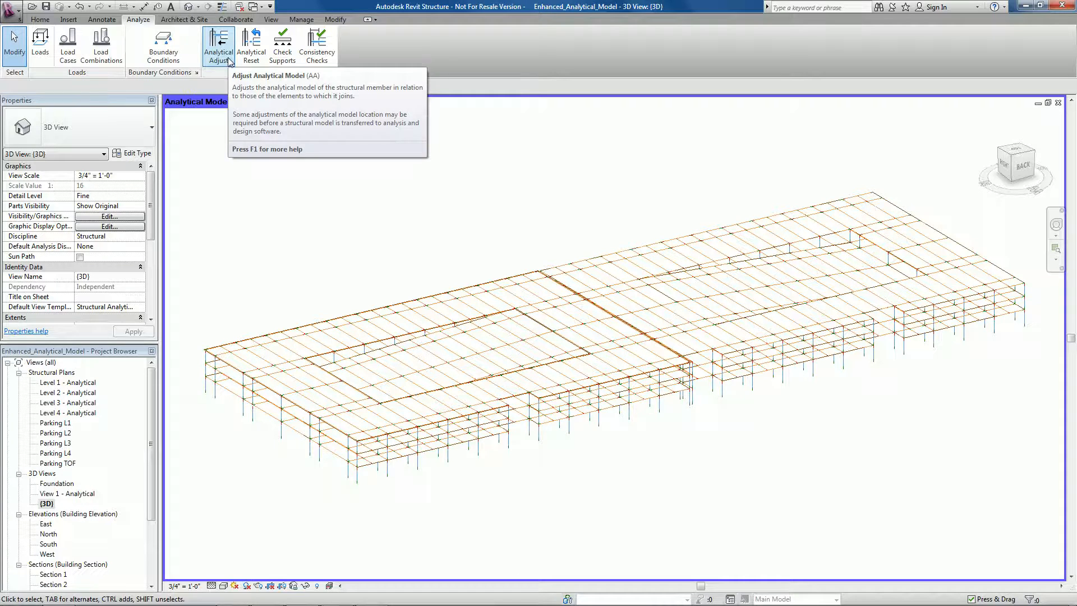
Enter Analytical Adjust editing and switch the view to Wireframe
{"action": "left_click", "coordinate": [217, 45]}
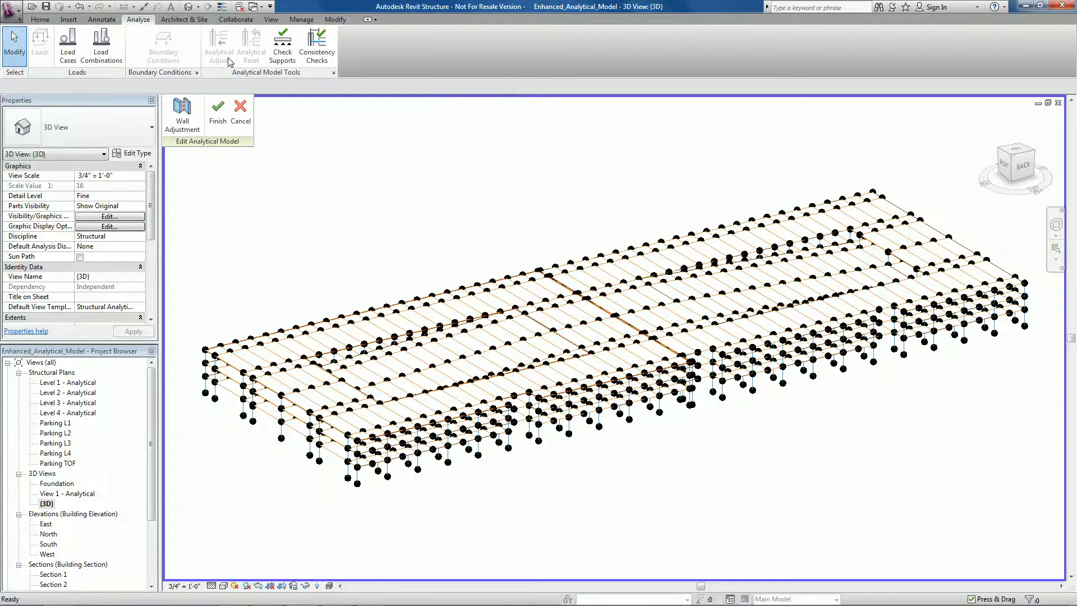
{"action": "mouse_move", "coordinate": [223, 59]}
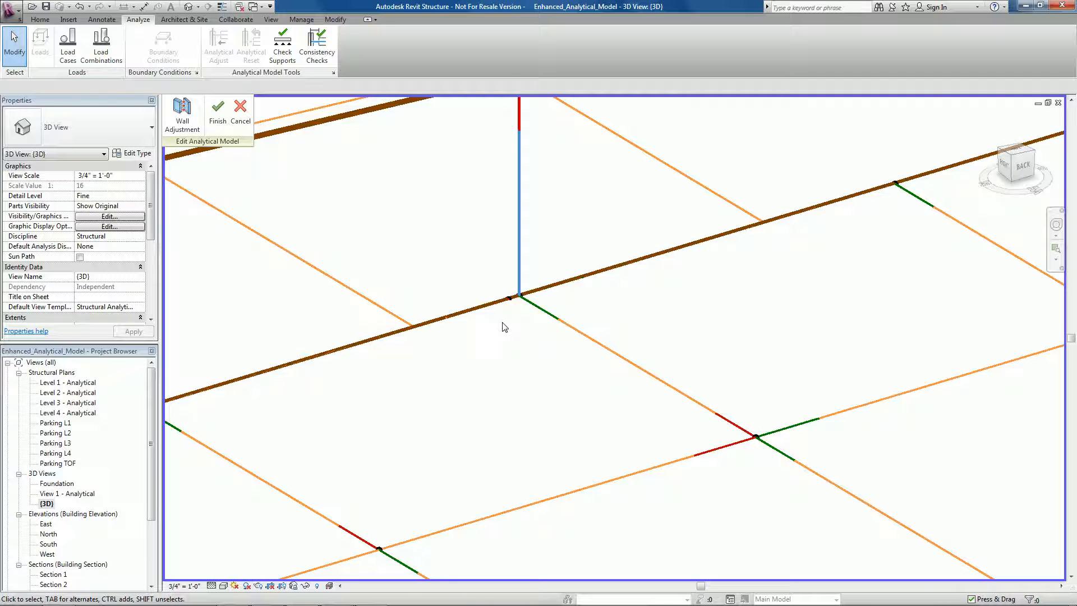
{"action": "left_click", "coordinate": [216, 586]}
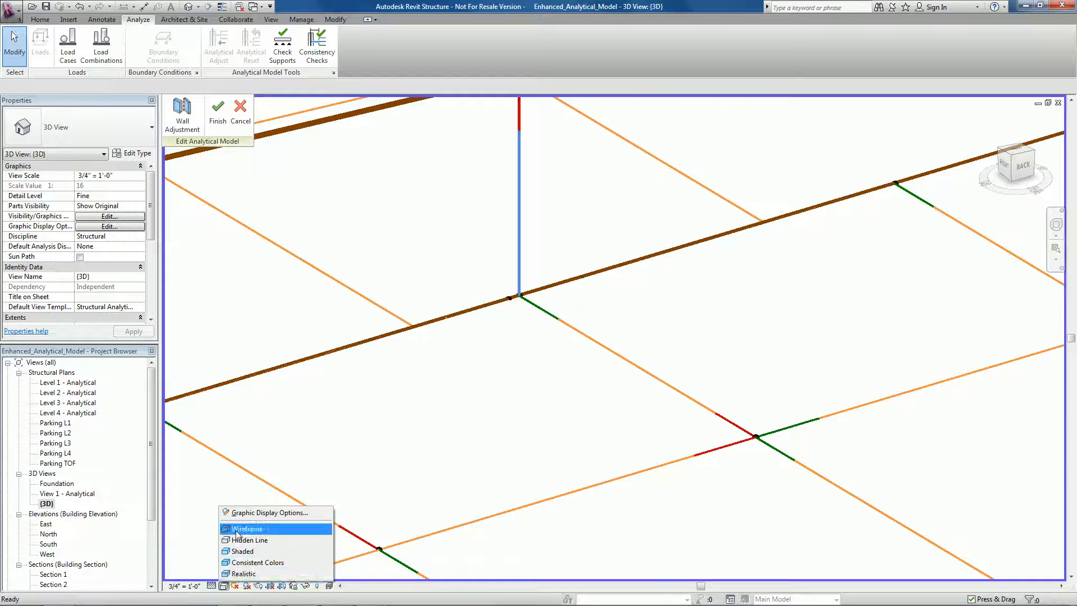
{"action": "left_click", "coordinate": [247, 529]}
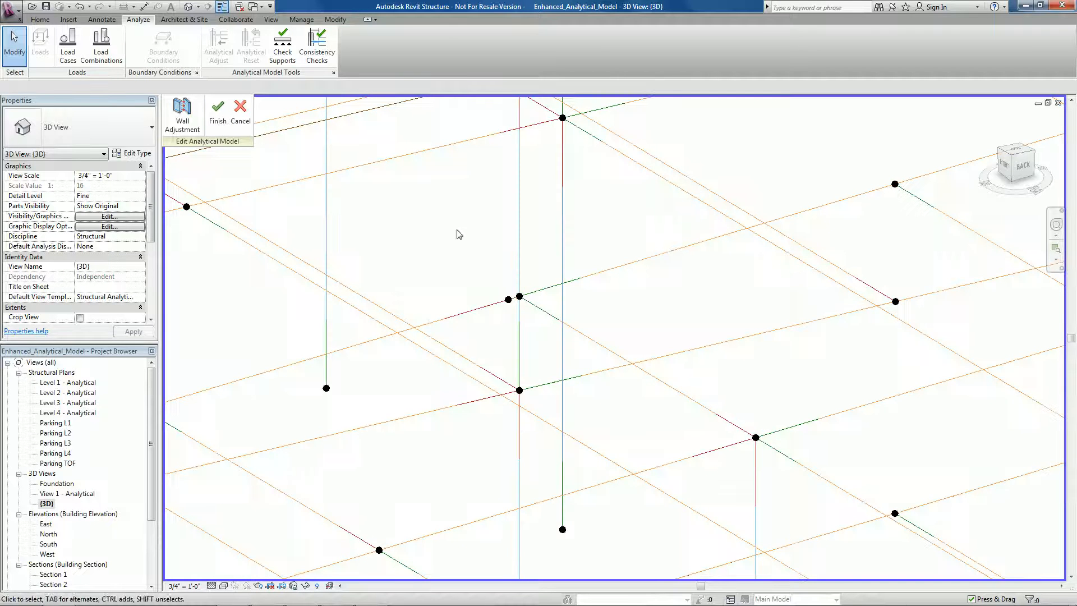
Drag the selected beam's end node onto the adjacent column node so the members meet
{"action": "left_click", "coordinate": [508, 298]}
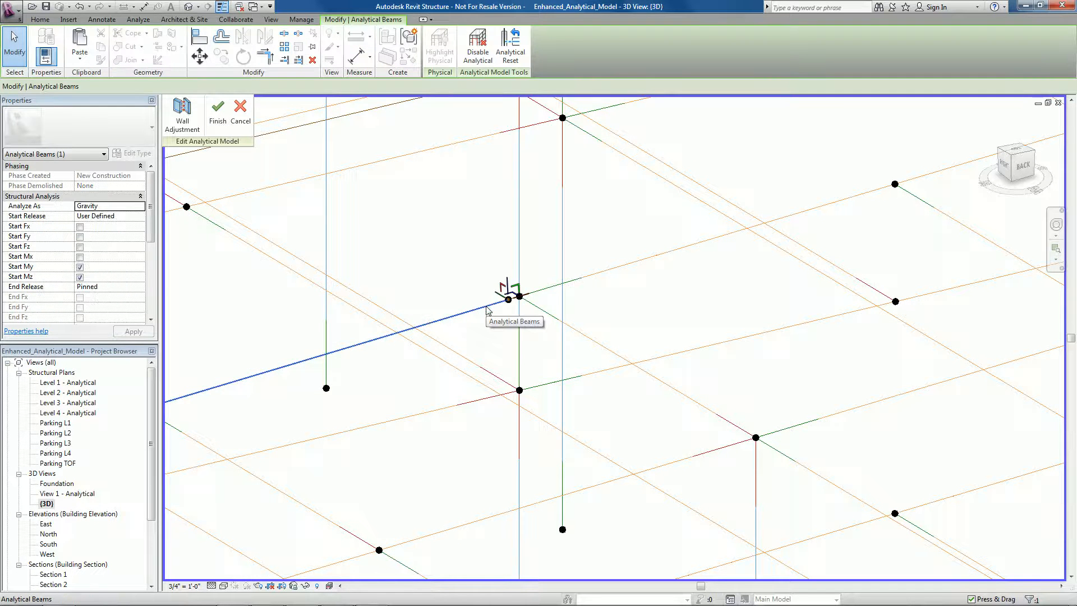
{"action": "mouse_move", "coordinate": [489, 309]}
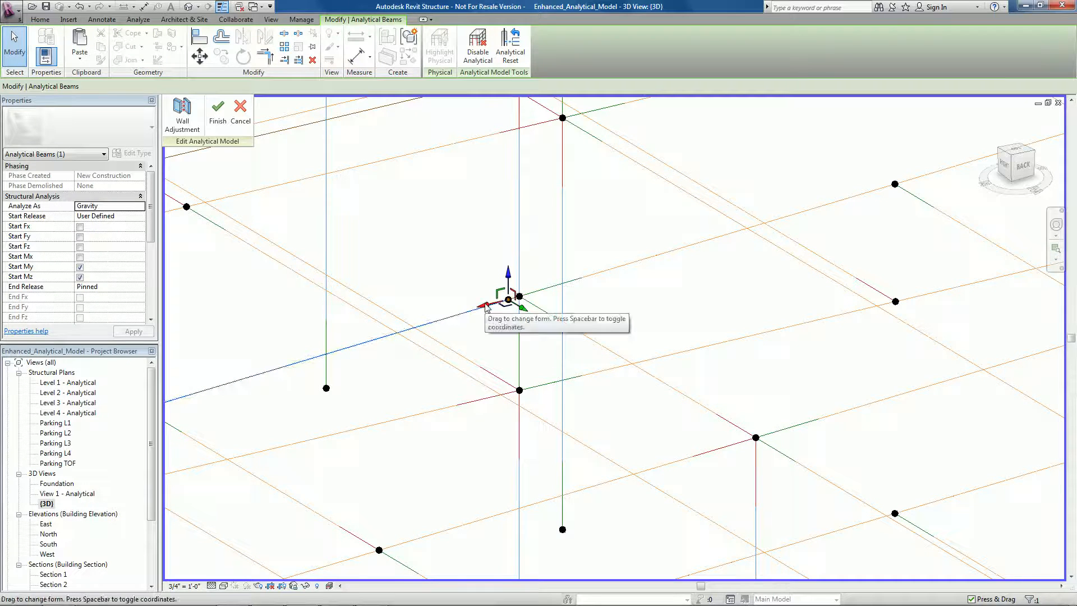
{"action": "left_click_drag", "start_coordinate": [508, 301], "coordinate": [625, 268]}
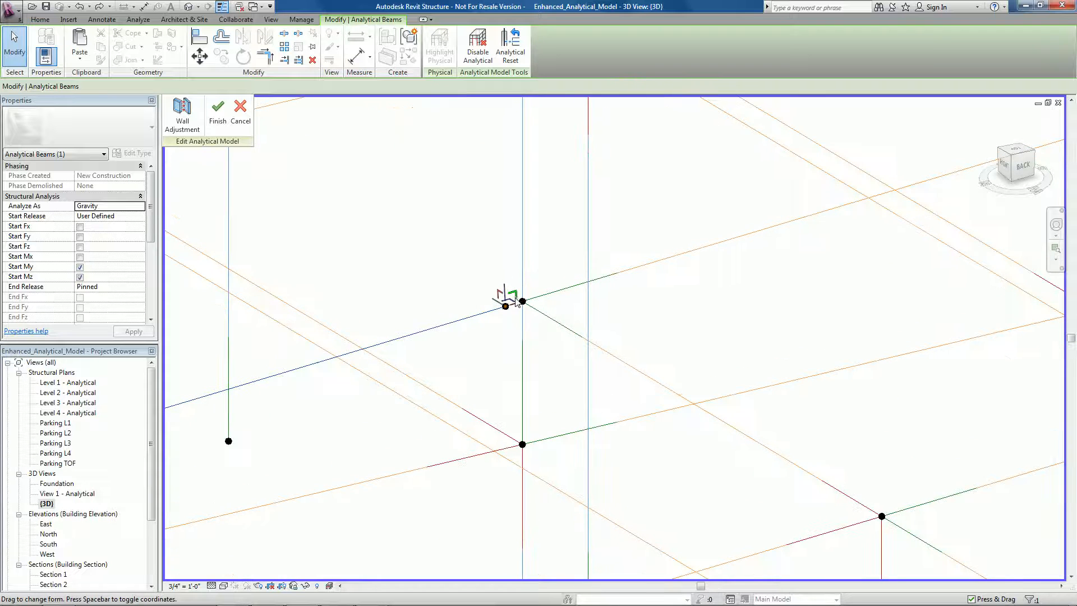
{"action": "mouse_move", "coordinate": [514, 307]}
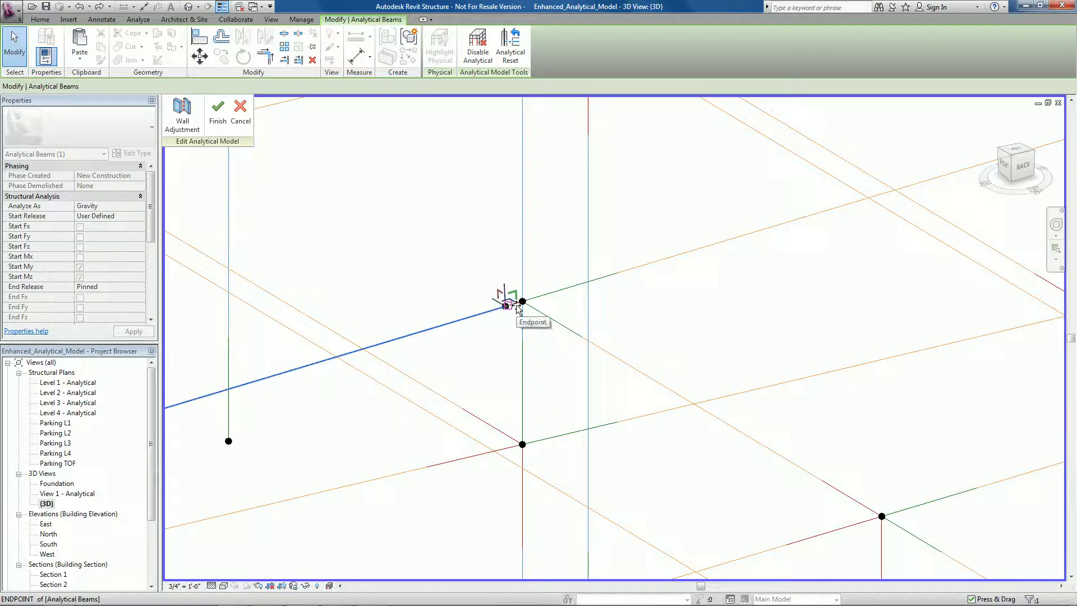
{"action": "left_click_drag", "start_coordinate": [522, 302], "coordinate": [621, 268]}
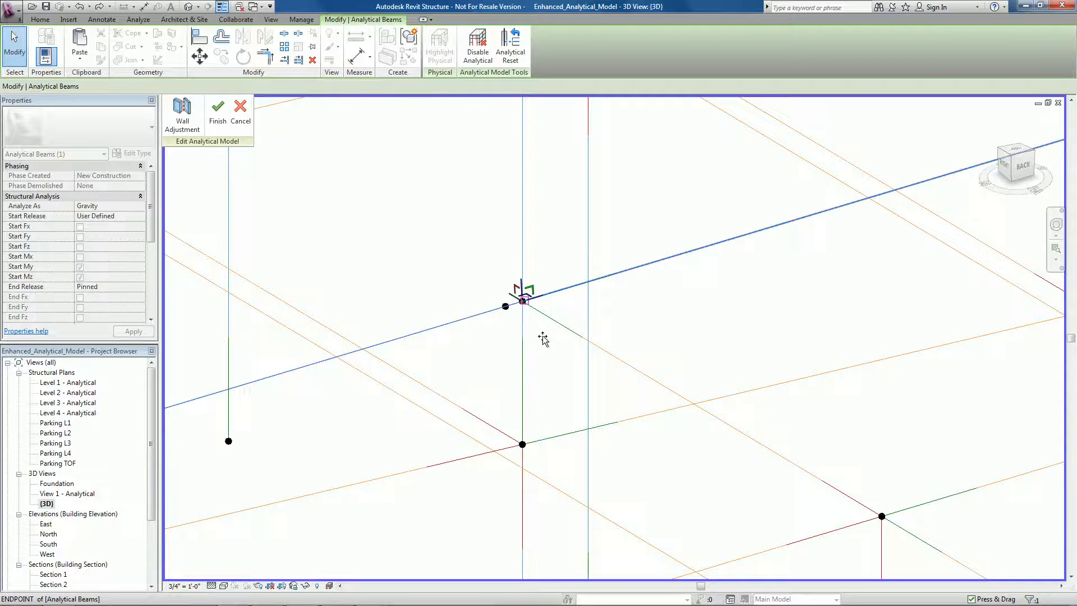
{"action": "left_click", "coordinate": [522, 303]}
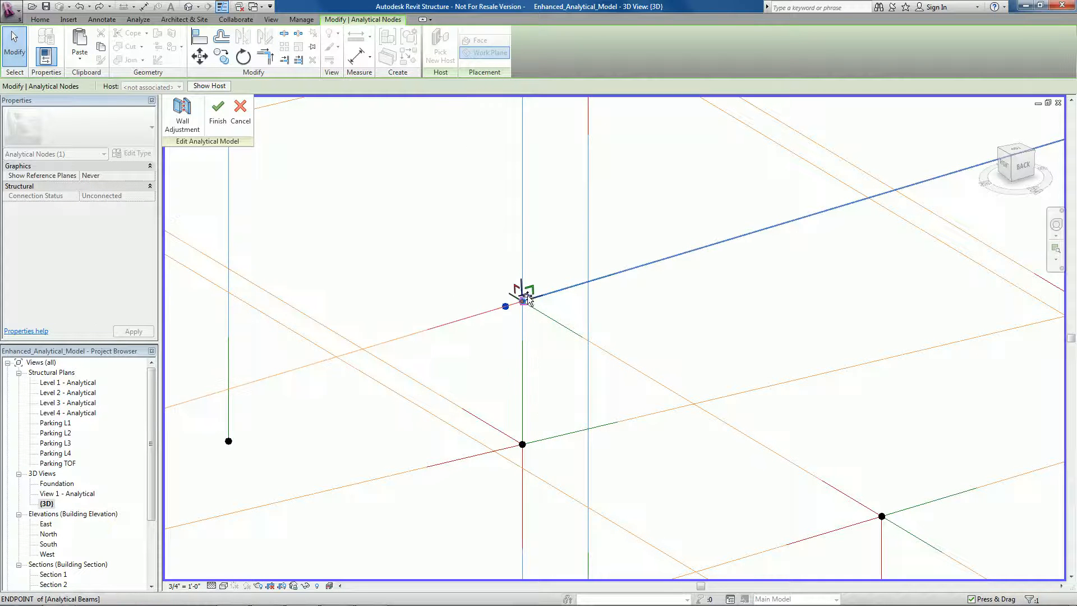
{"action": "left_click", "coordinate": [523, 302]}
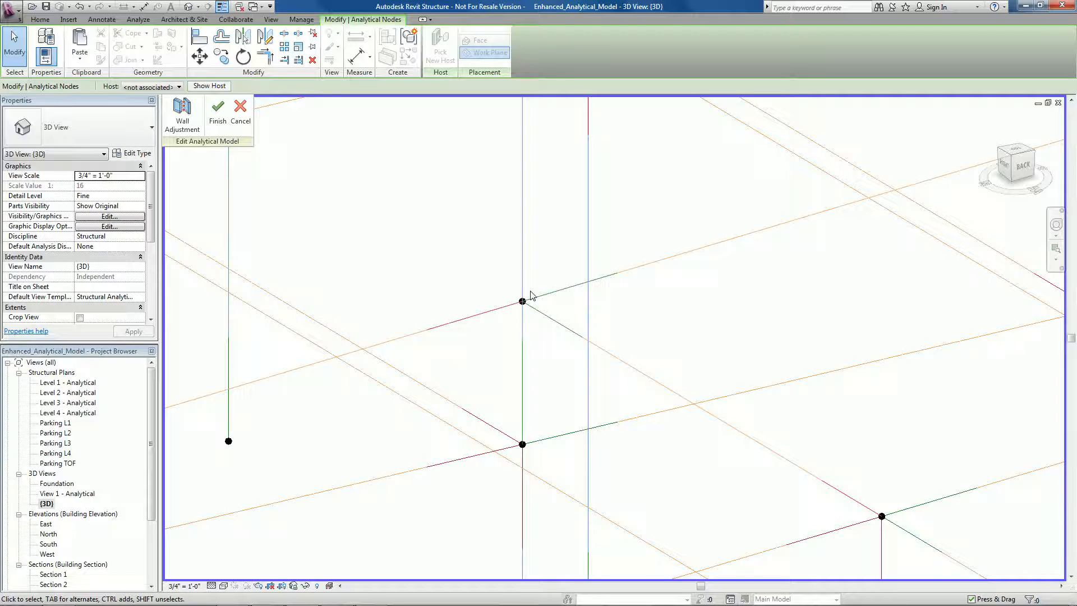
Stay in analytical adjustment mode and bring up the Modify tools
{"action": "left_click", "coordinate": [521, 301]}
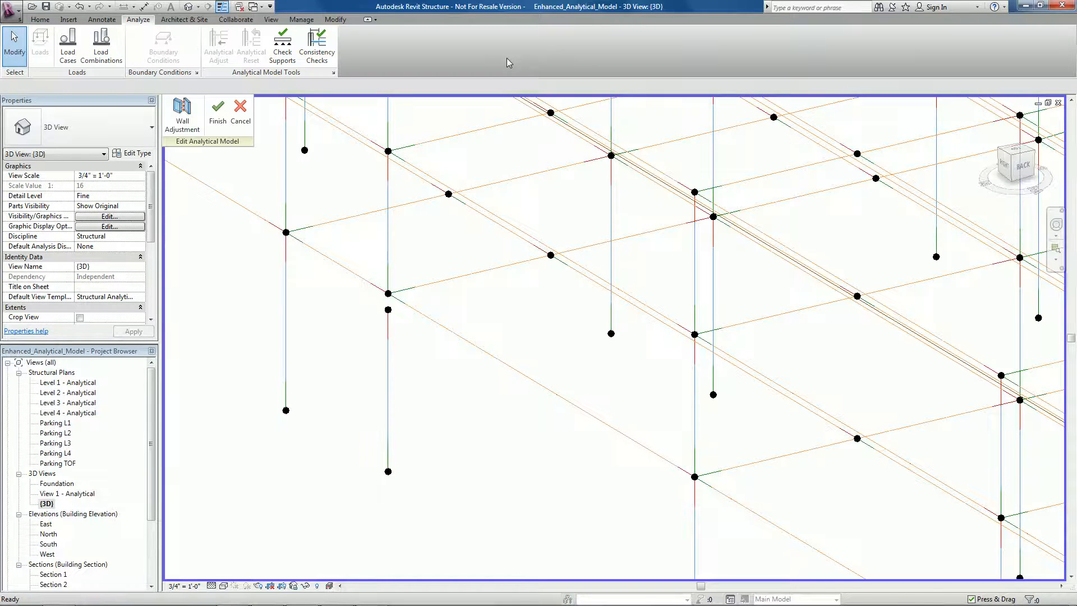
{"action": "left_click", "coordinate": [336, 19]}
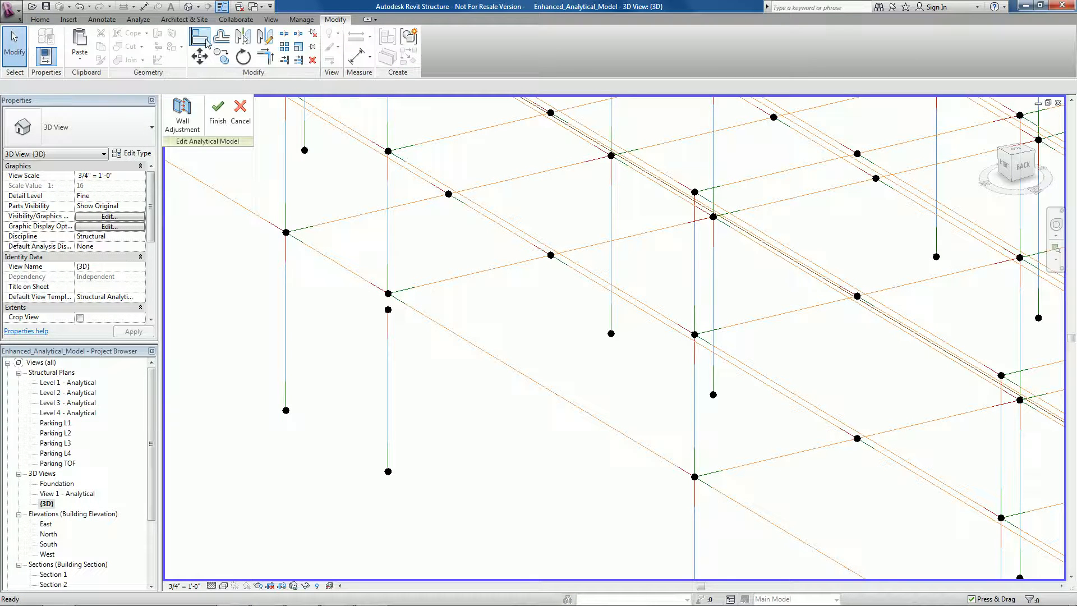